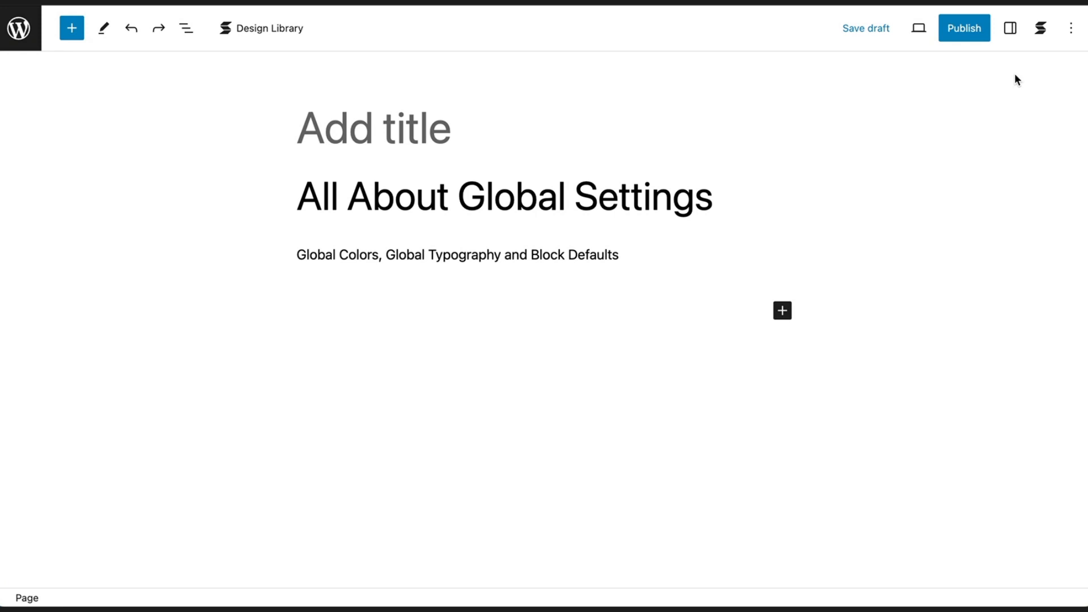
pyautogui.moveTo(1037, 40)
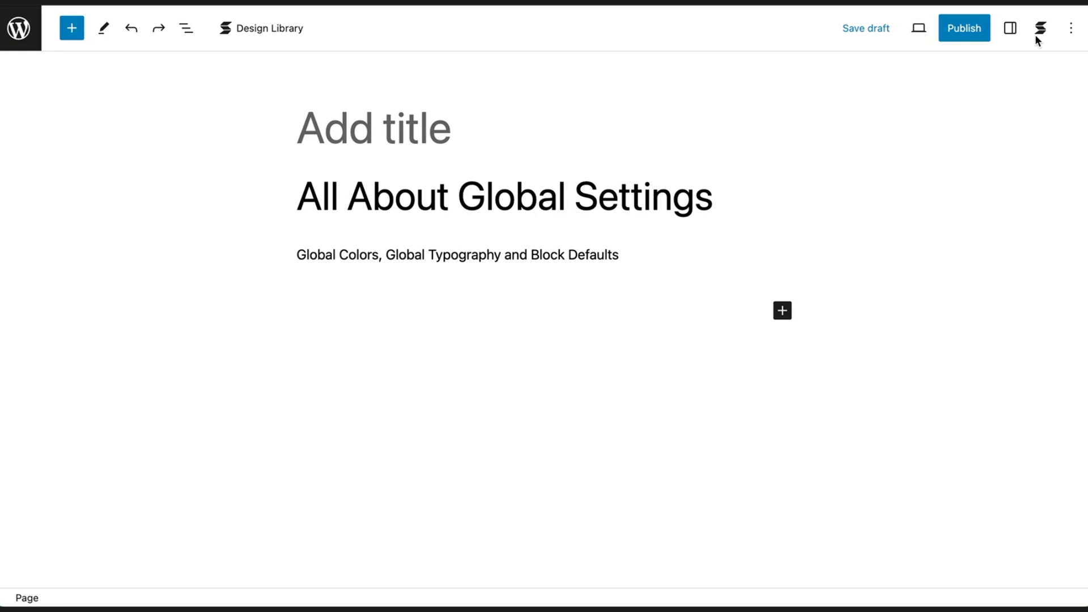
# Step: Show the Stackable settings with Global Color Palette, Global Typography and Block Defaults expanded
pyautogui.click(1039, 27)
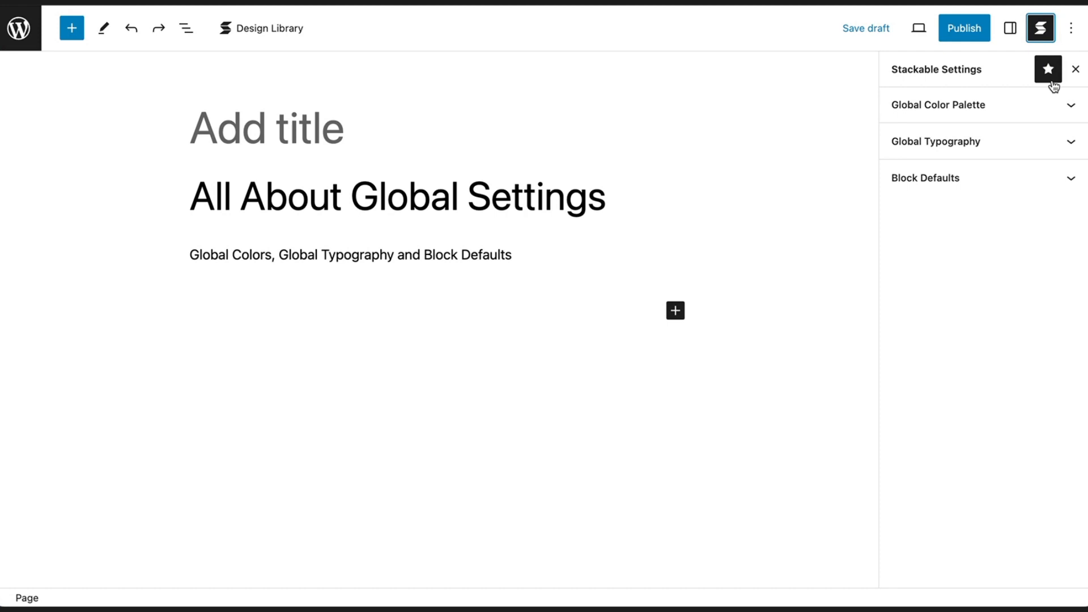
pyautogui.click(937, 104)
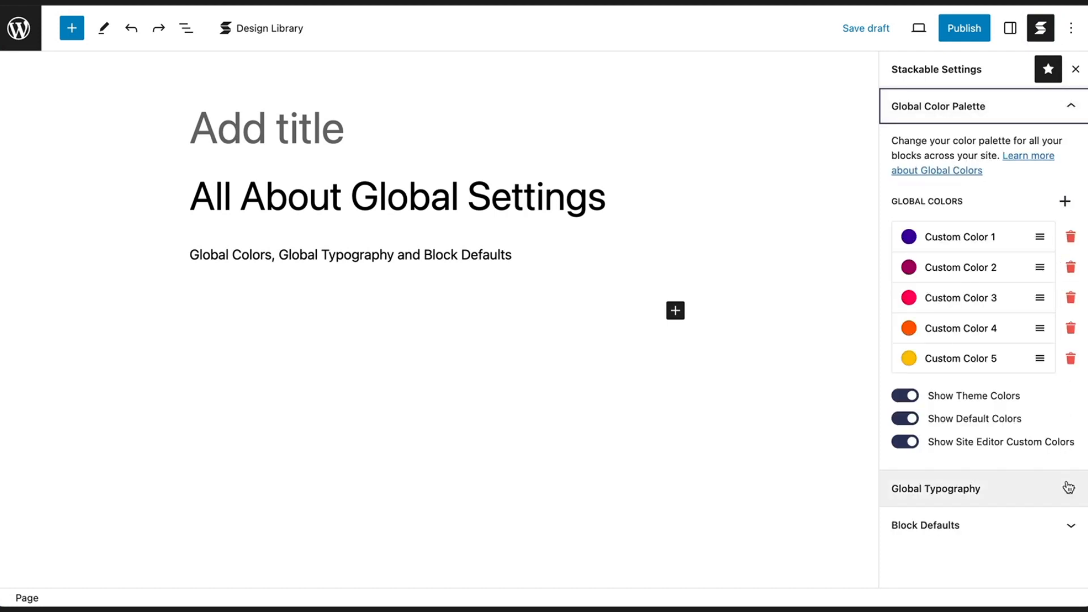
pyautogui.click(935, 489)
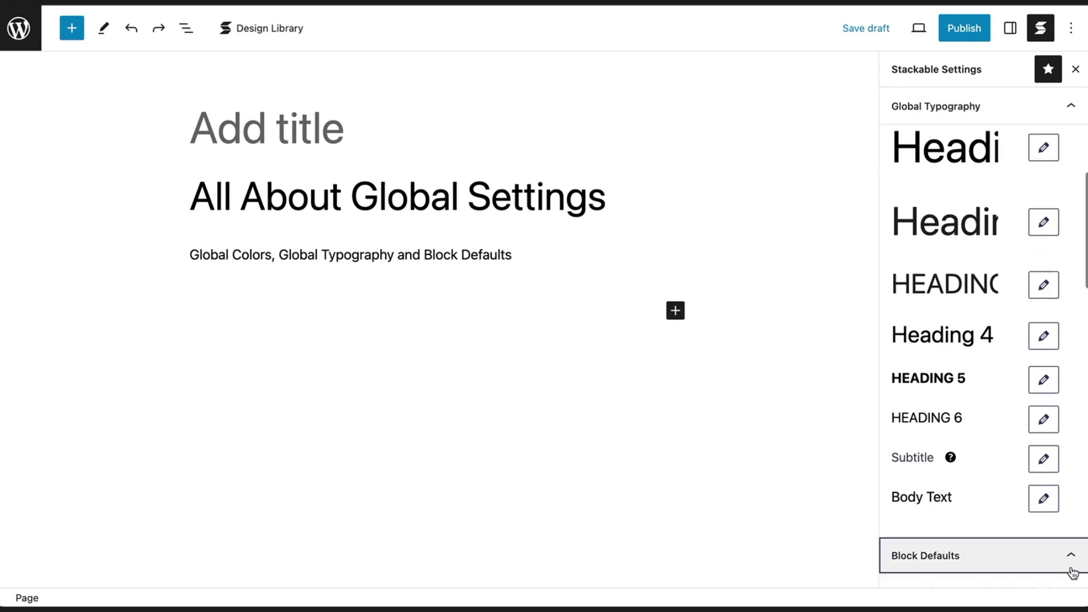
pyautogui.click(978, 555)
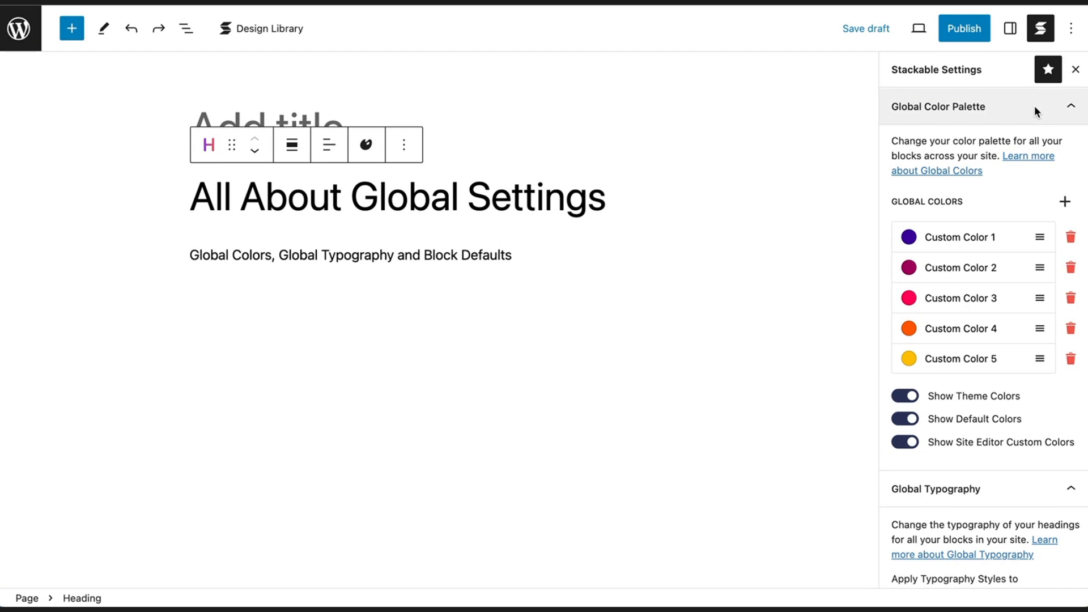
pyautogui.moveTo(1030, 367)
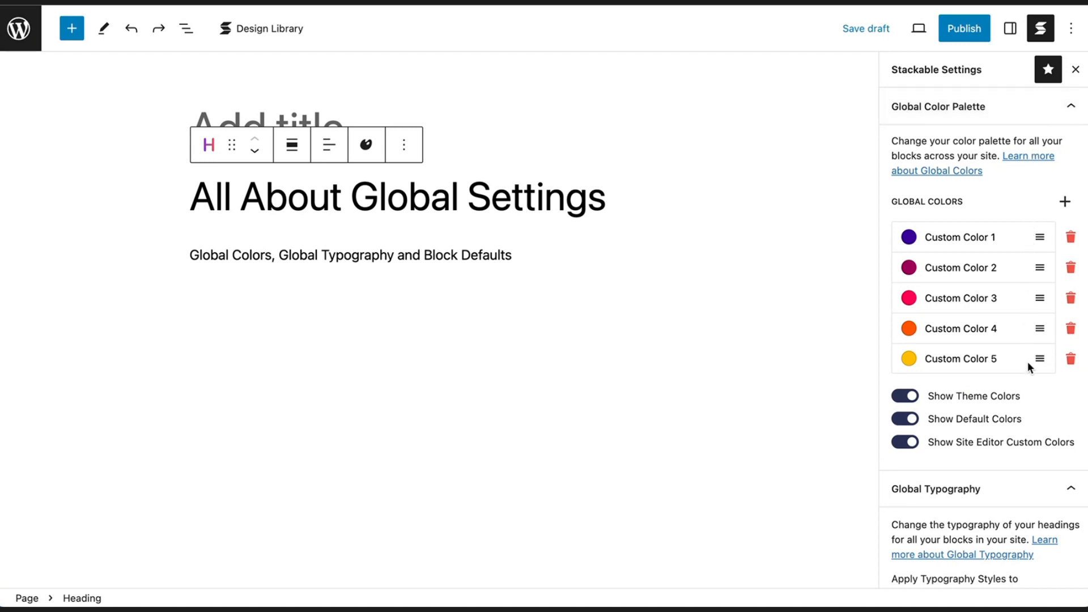
pyautogui.moveTo(1015, 206)
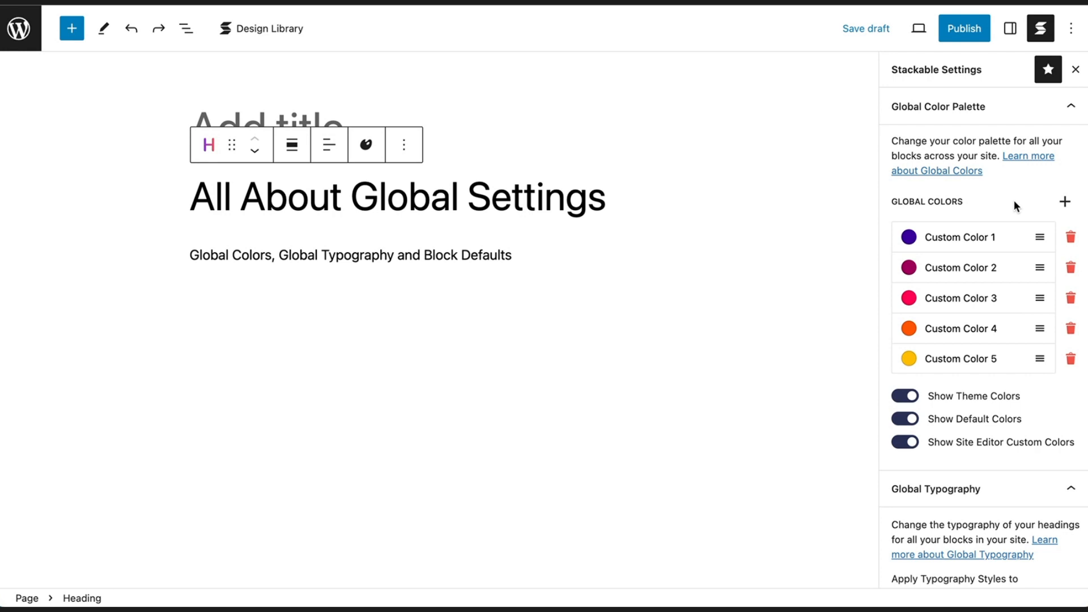
pyautogui.click(1065, 202)
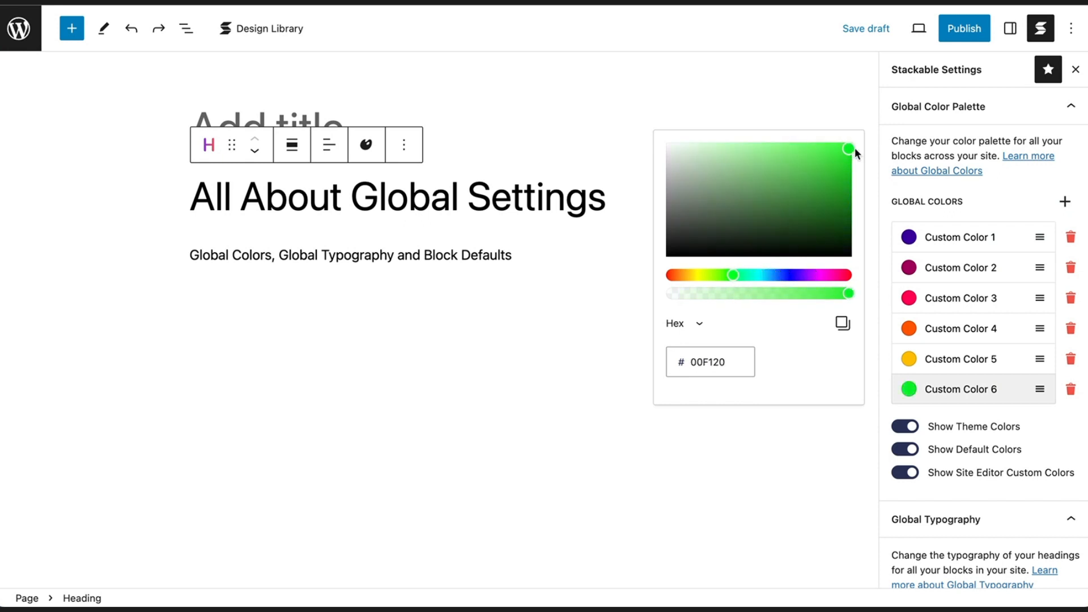
pyautogui.click(1071, 389)
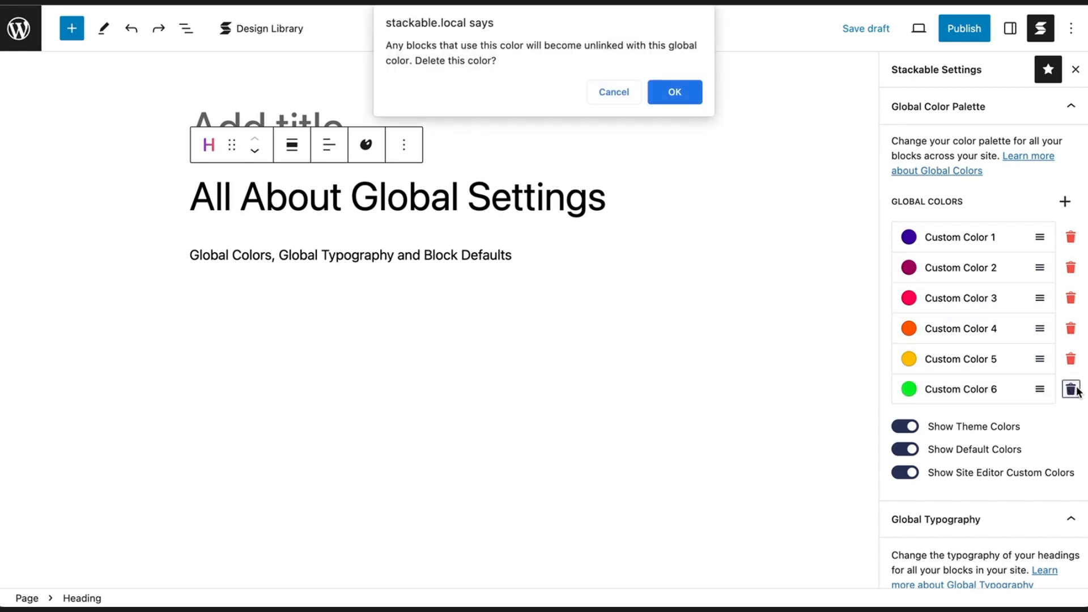
pyautogui.click(672, 91)
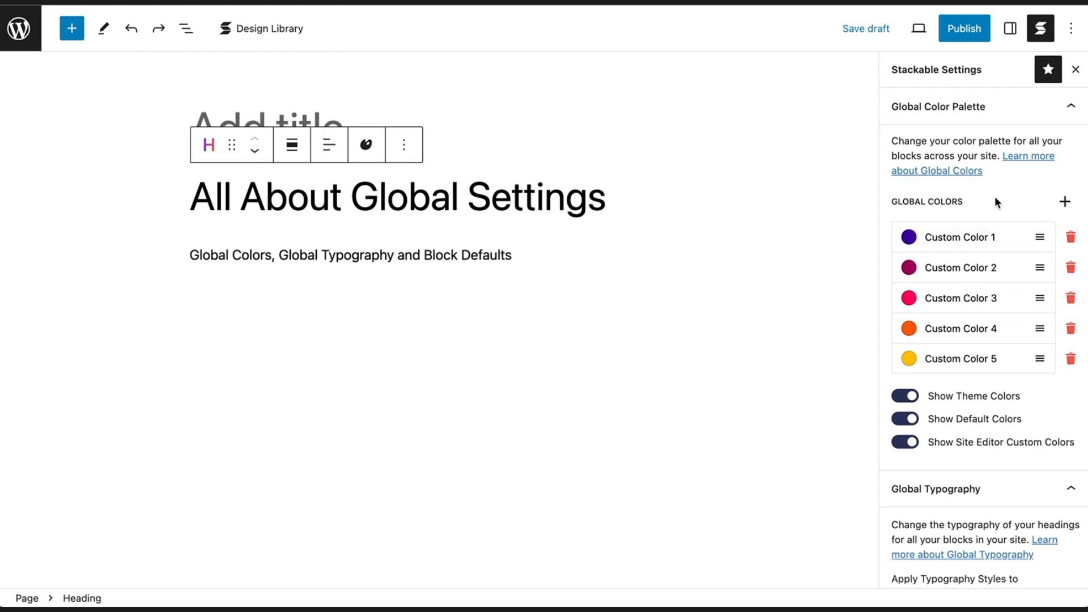
# Step: Give the 'All About Global Settings' heading the first purple Global Colors swatch as its text colour
pyautogui.click(1008, 28)
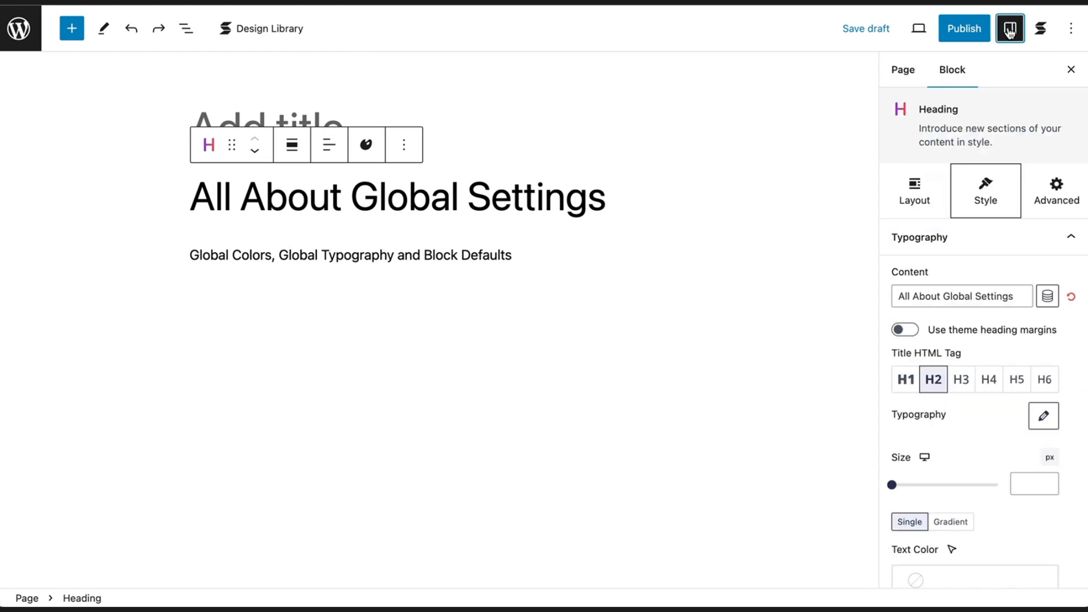
pyautogui.scroll(-3)
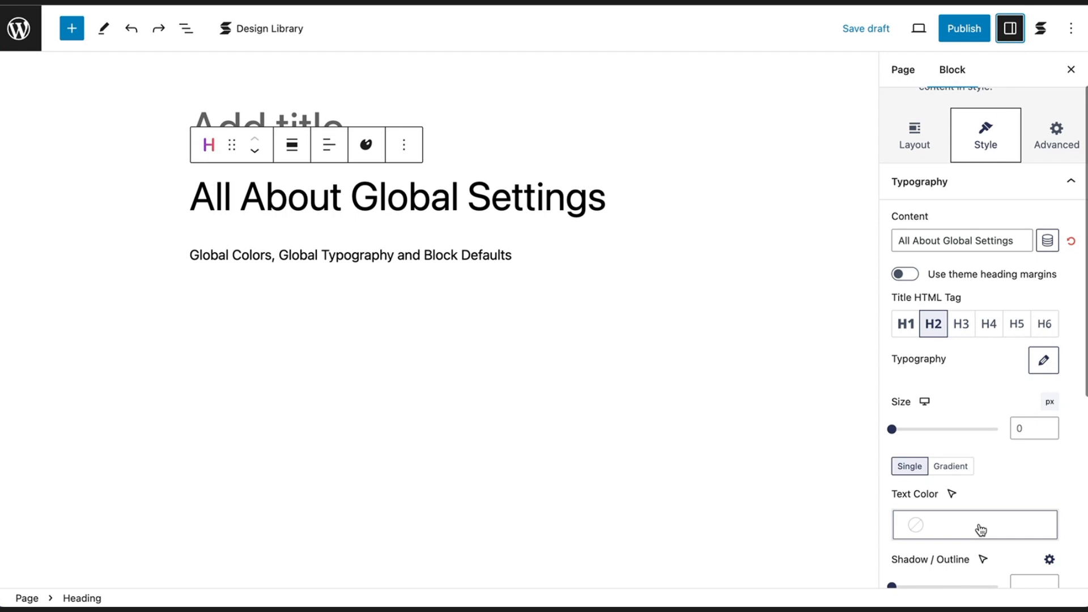
pyautogui.click(974, 525)
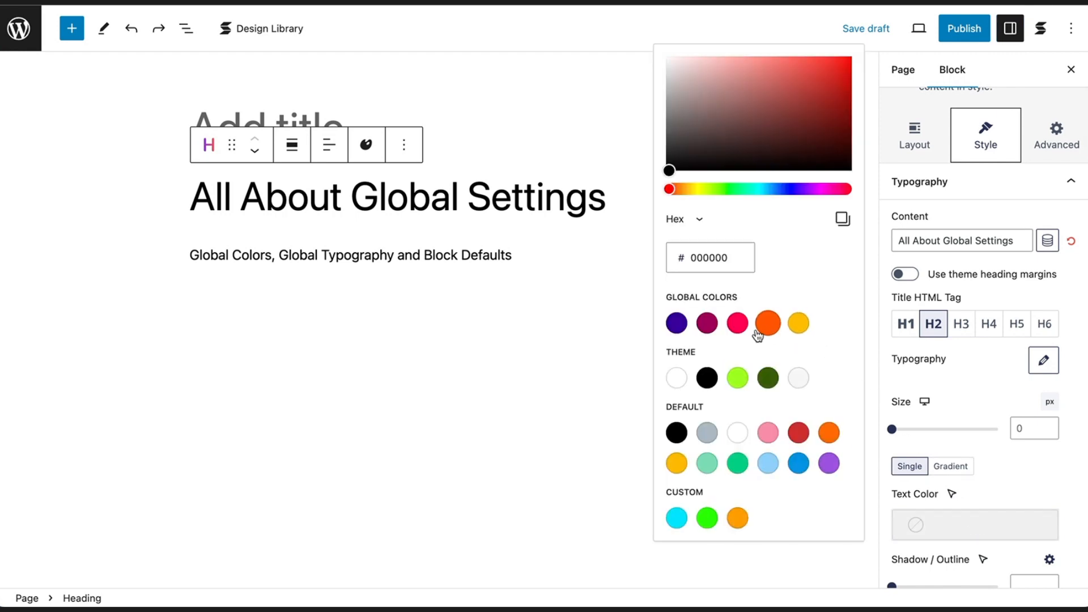
pyautogui.click(675, 323)
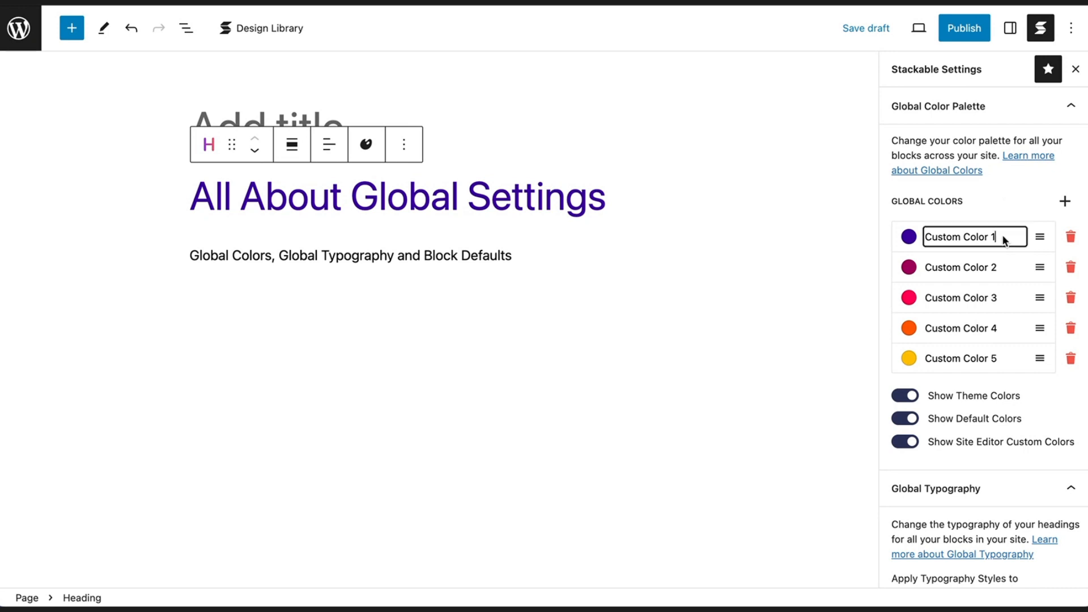
# Step: Rename the purple Custom Color 1 to 'Headings'
pyautogui.write('Headi')
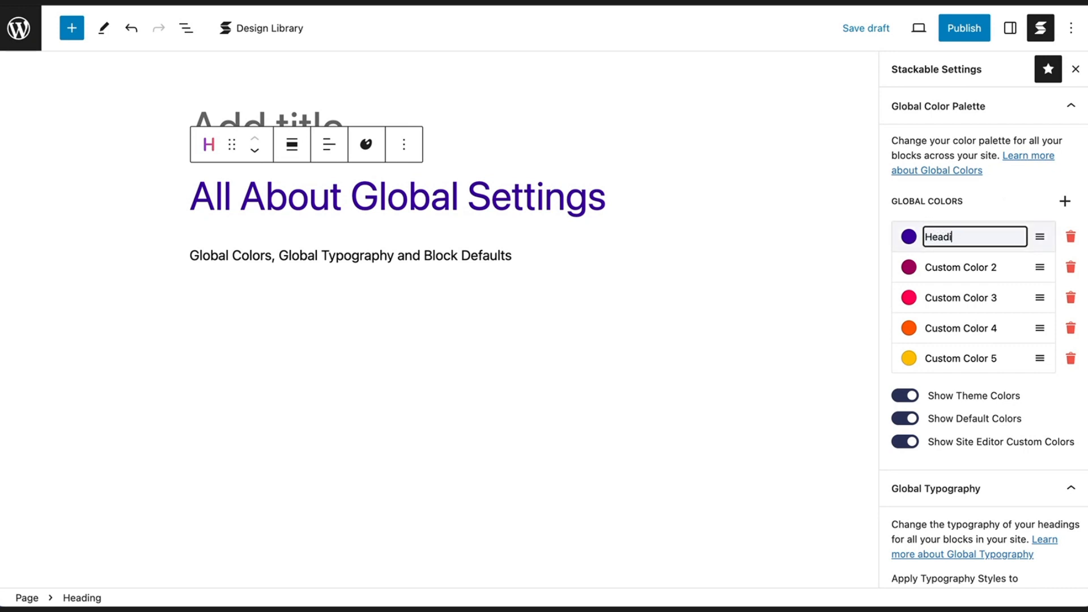
pyautogui.write('ings')
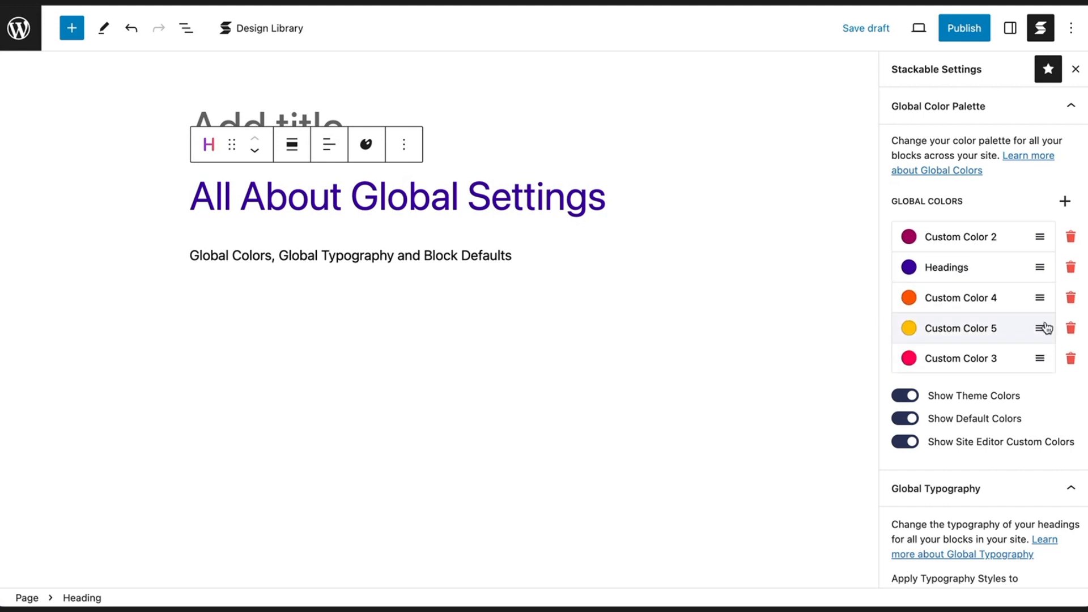
pyautogui.click(1009, 27)
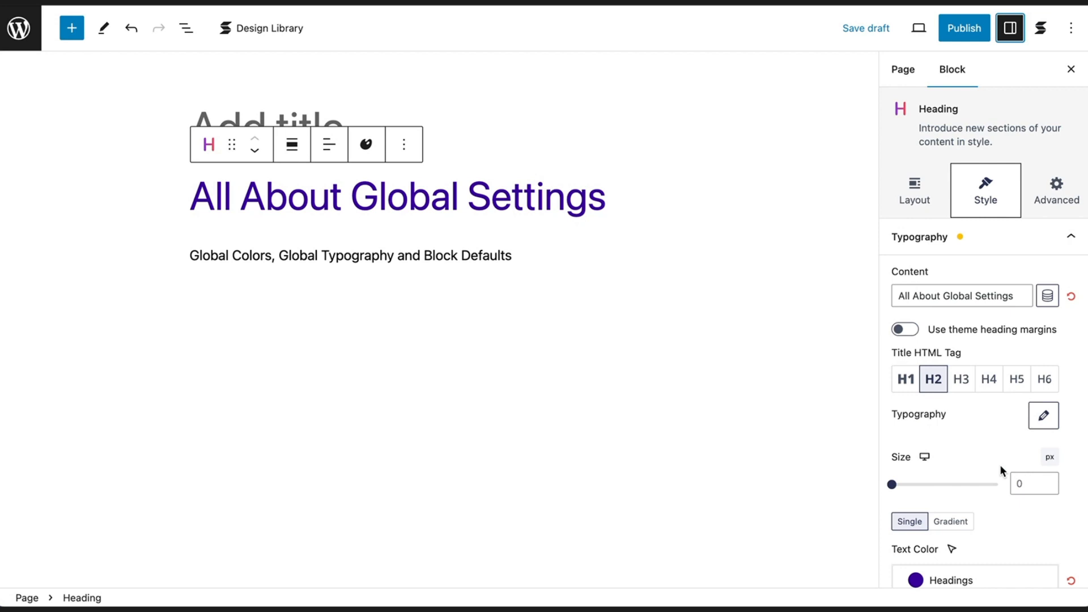
pyautogui.click(915, 580)
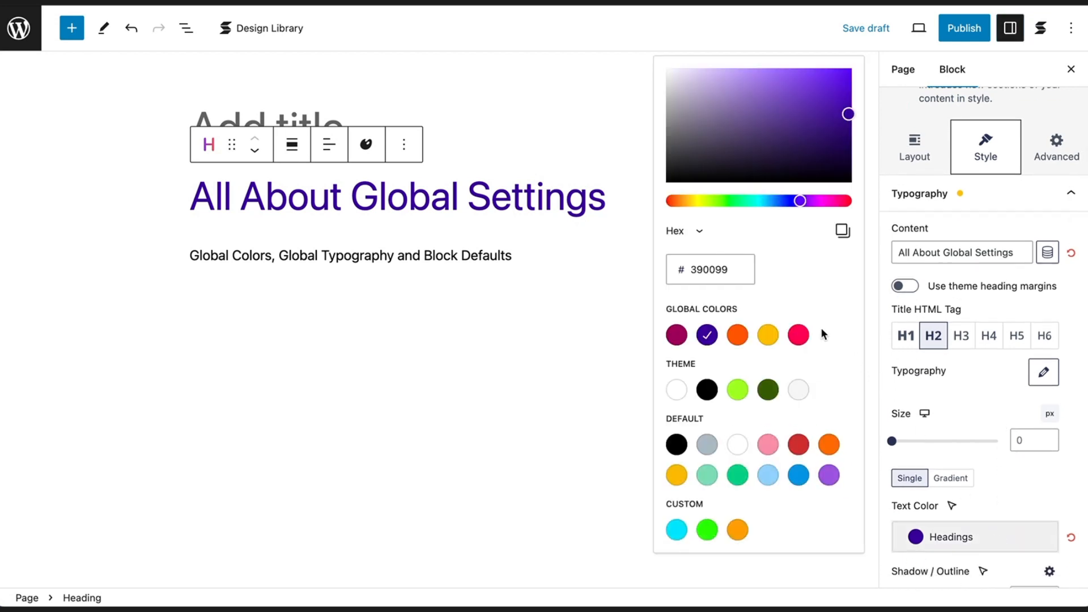
pyautogui.moveTo(926, 179)
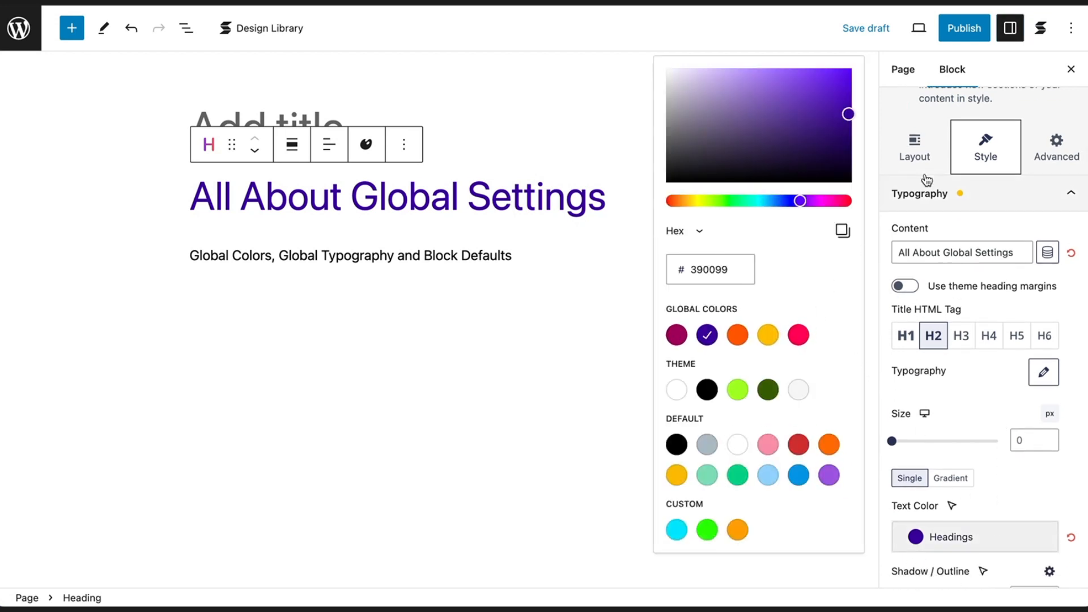
pyautogui.click(1039, 27)
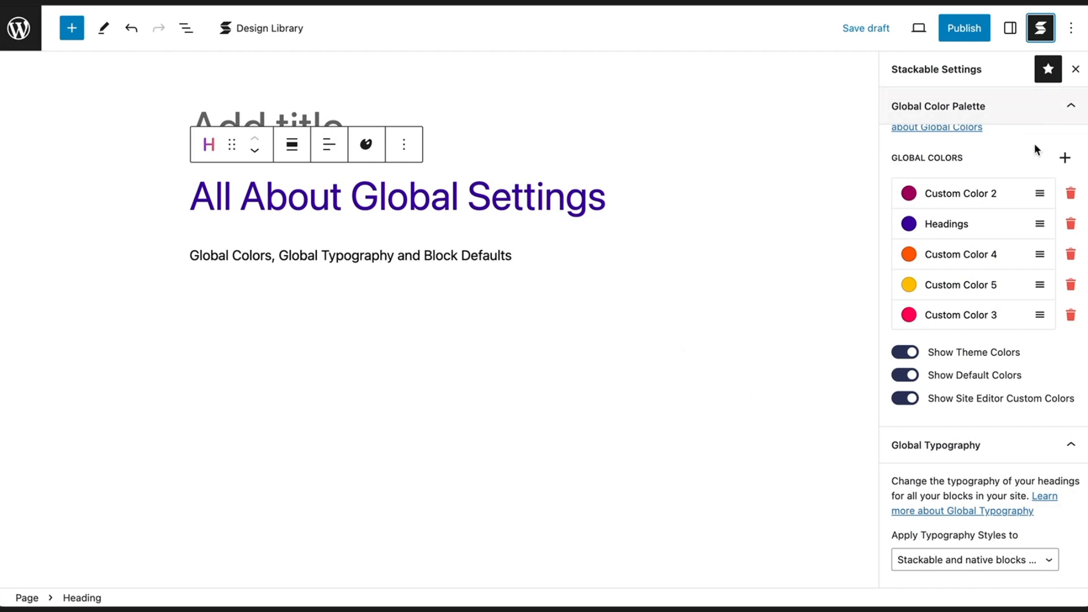
pyautogui.moveTo(913, 229)
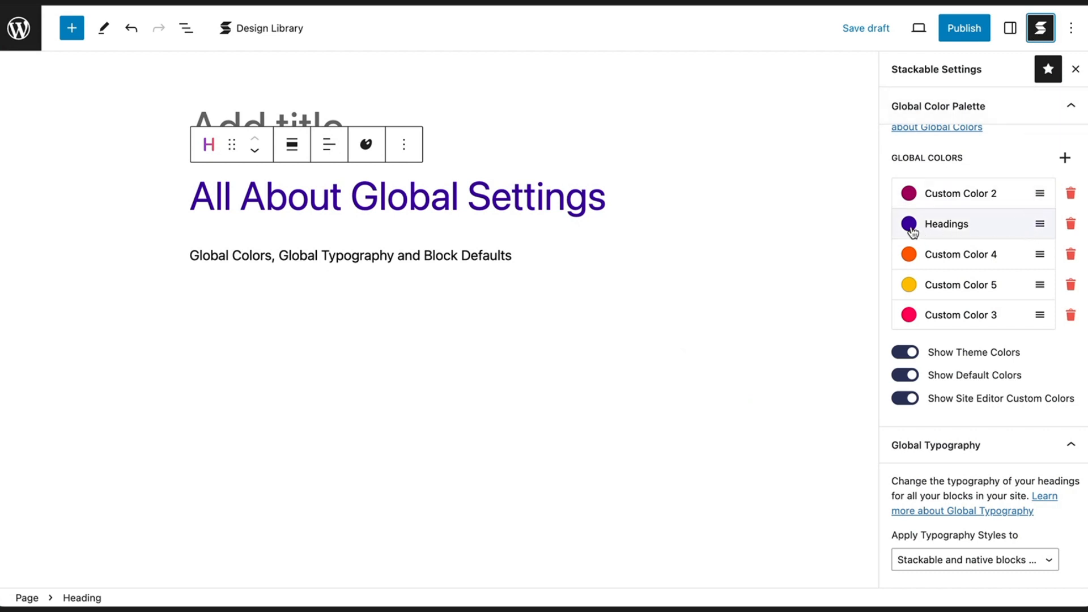
pyautogui.click(908, 223)
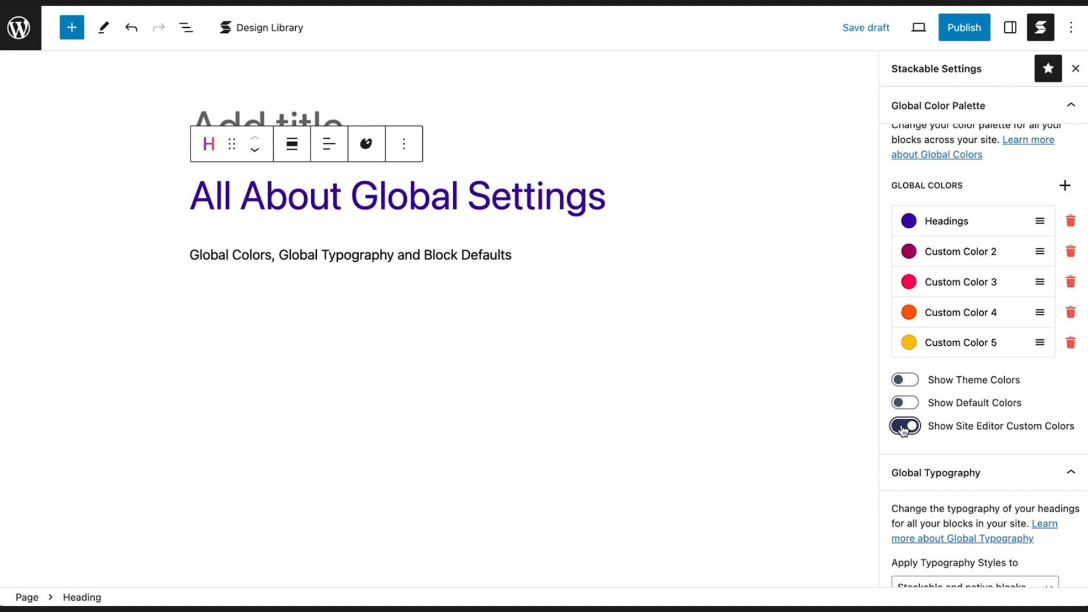
# Step: Turn off Show Site Editor Custom Colors and confirm the heading's Text Color offers only global colours
pyautogui.click(904, 426)
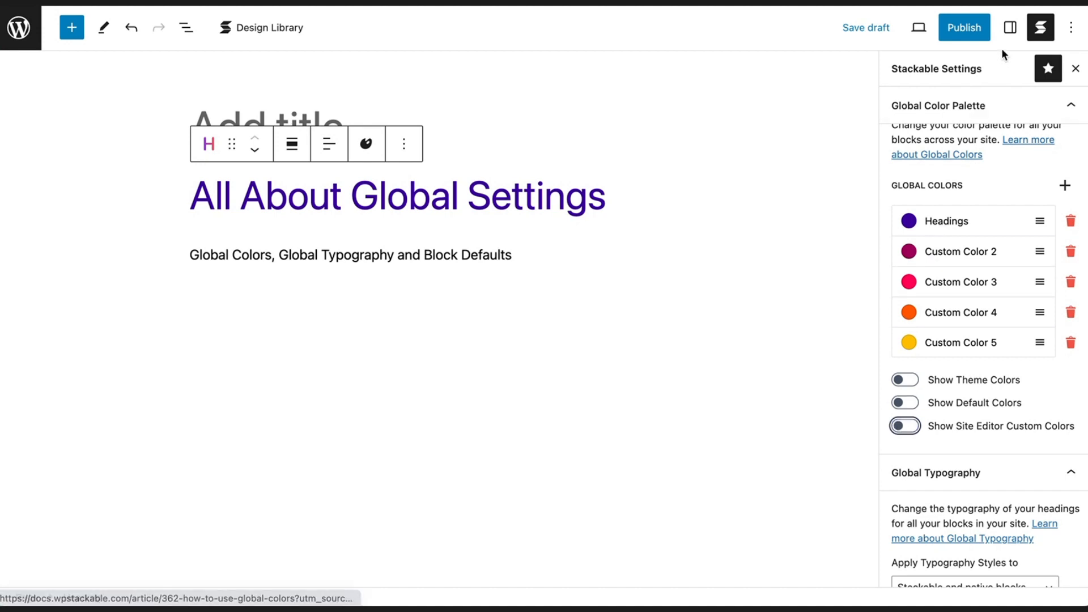
pyautogui.click(1009, 27)
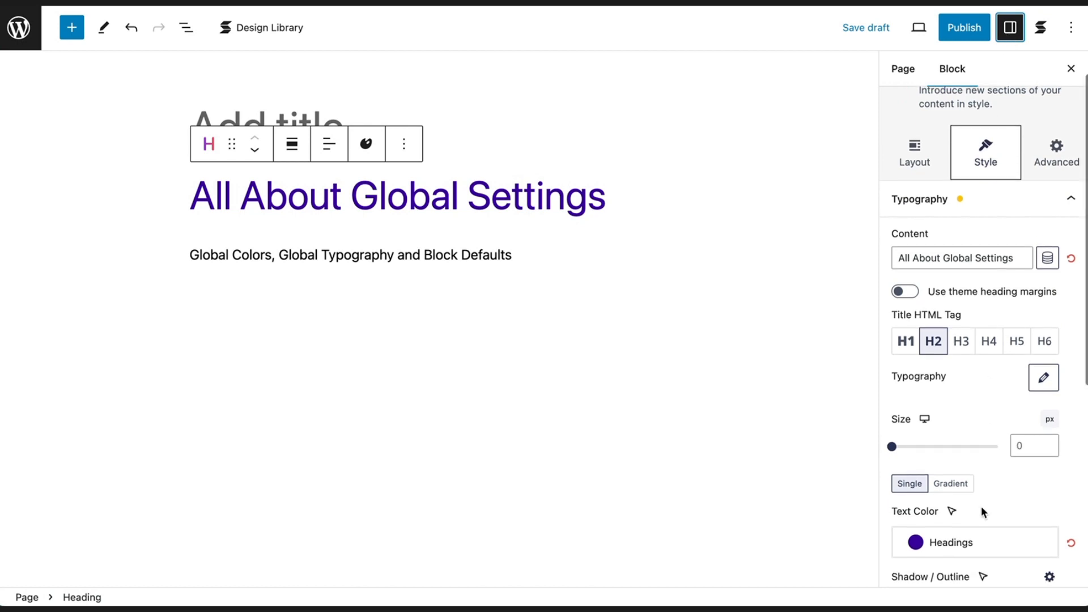
pyautogui.click(935, 541)
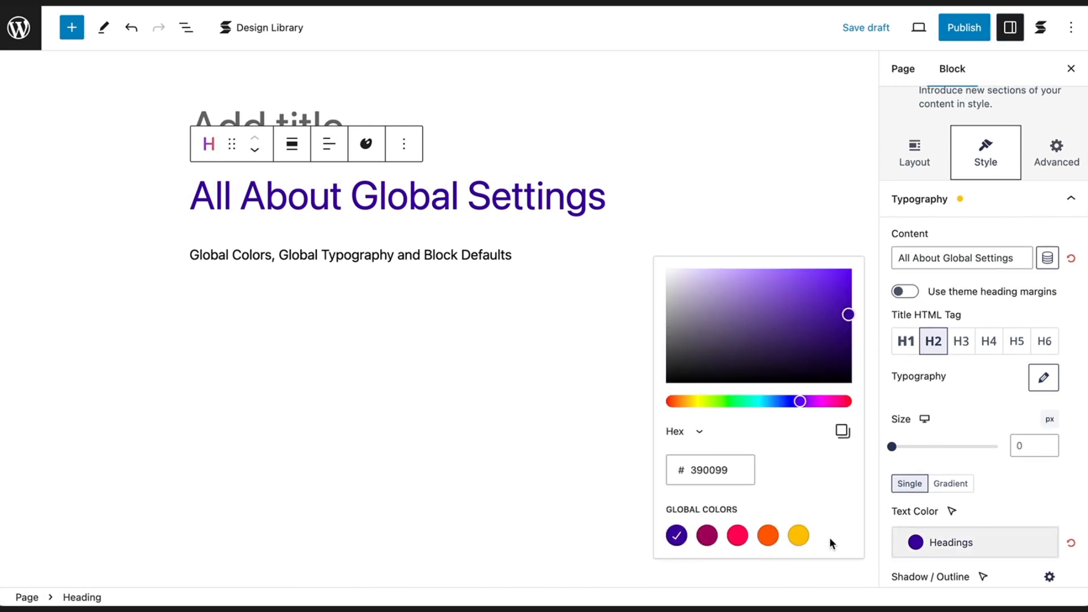
pyautogui.click(1040, 27)
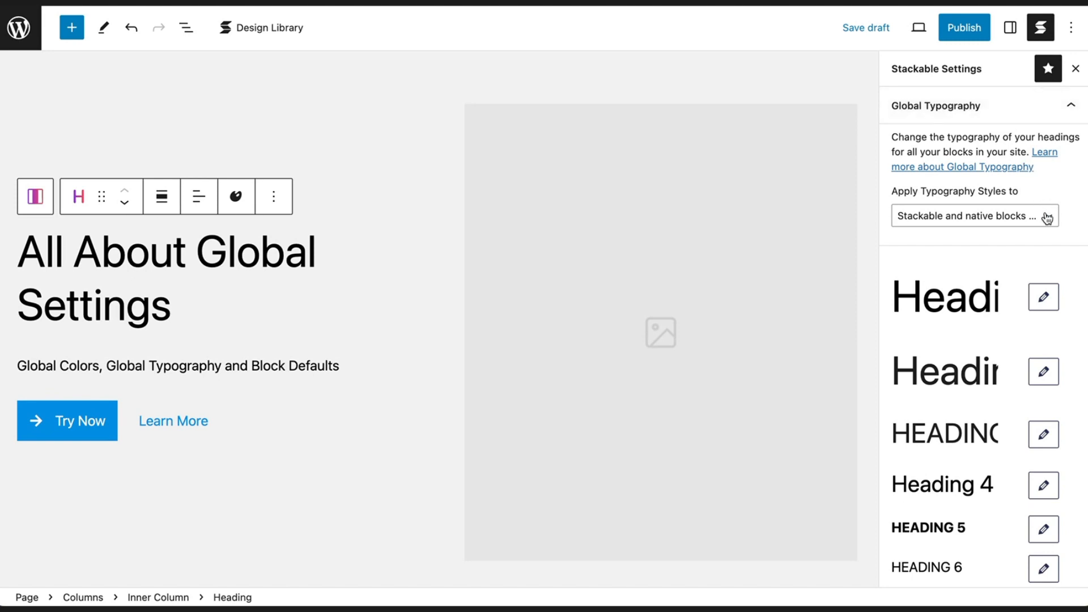
# Step: List the block choices in the Apply Typography Styles dropdown of Global Typography
pyautogui.click(974, 215)
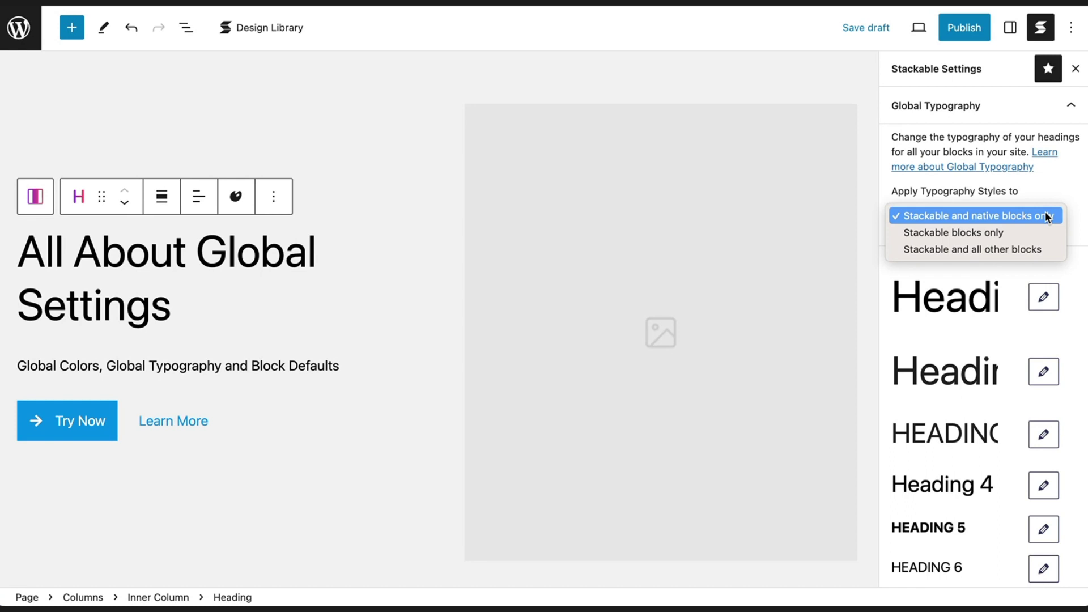
pyautogui.moveTo(1049, 237)
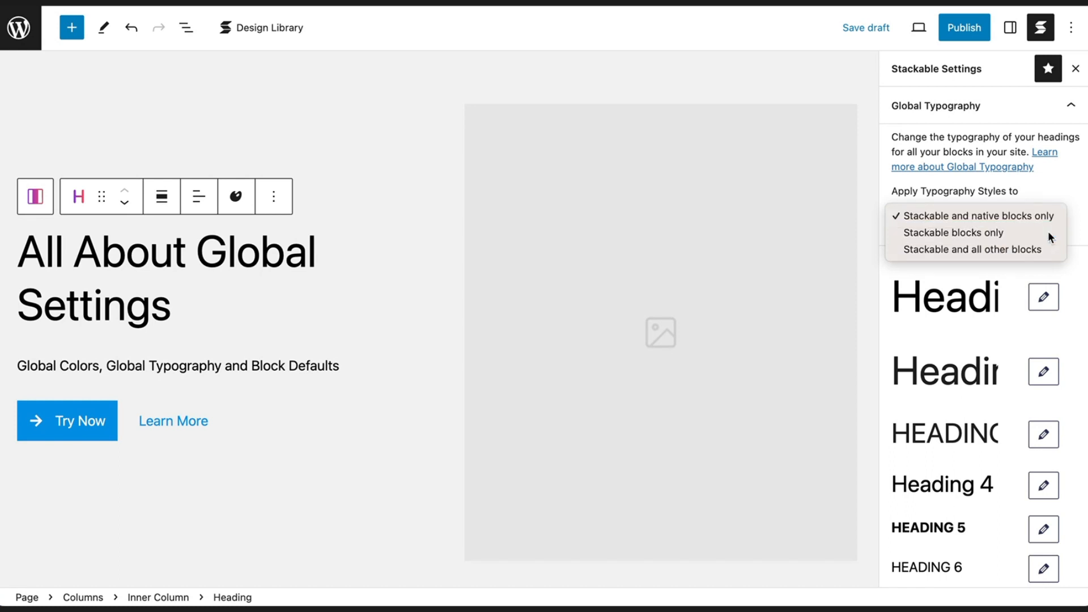
# Step: Set Heading 1 global typography to Raleway at 65px with weight 500
pyautogui.click(953, 232)
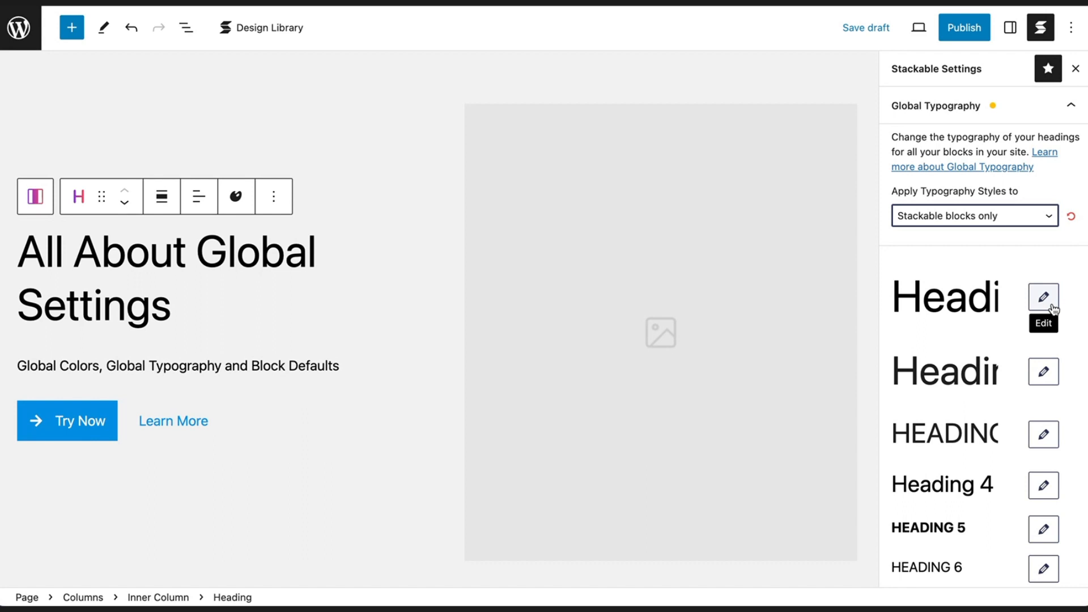
pyautogui.click(1043, 296)
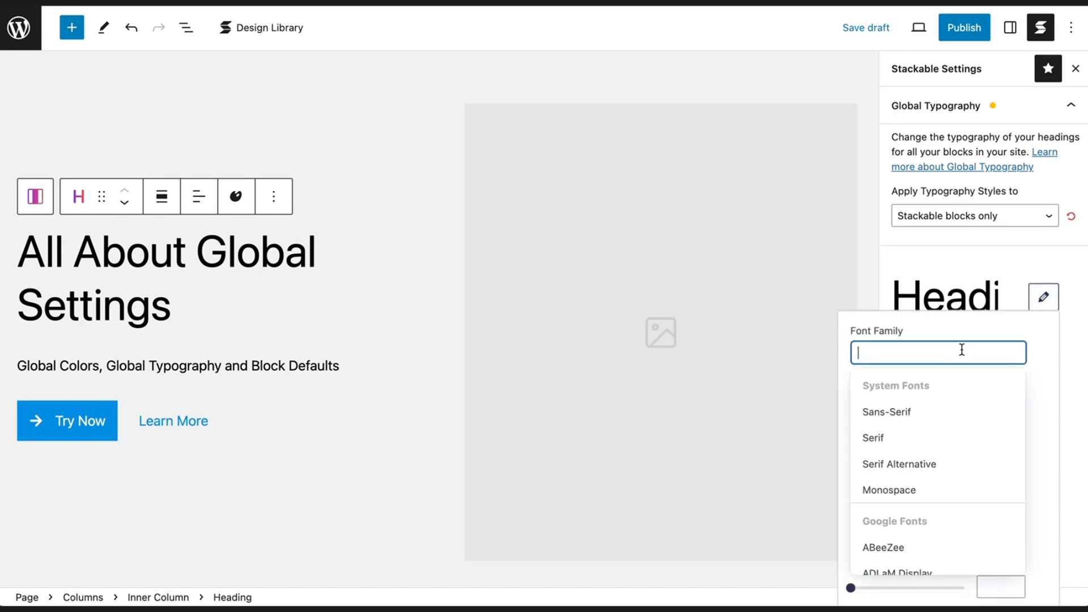
pyautogui.write('Raleway')
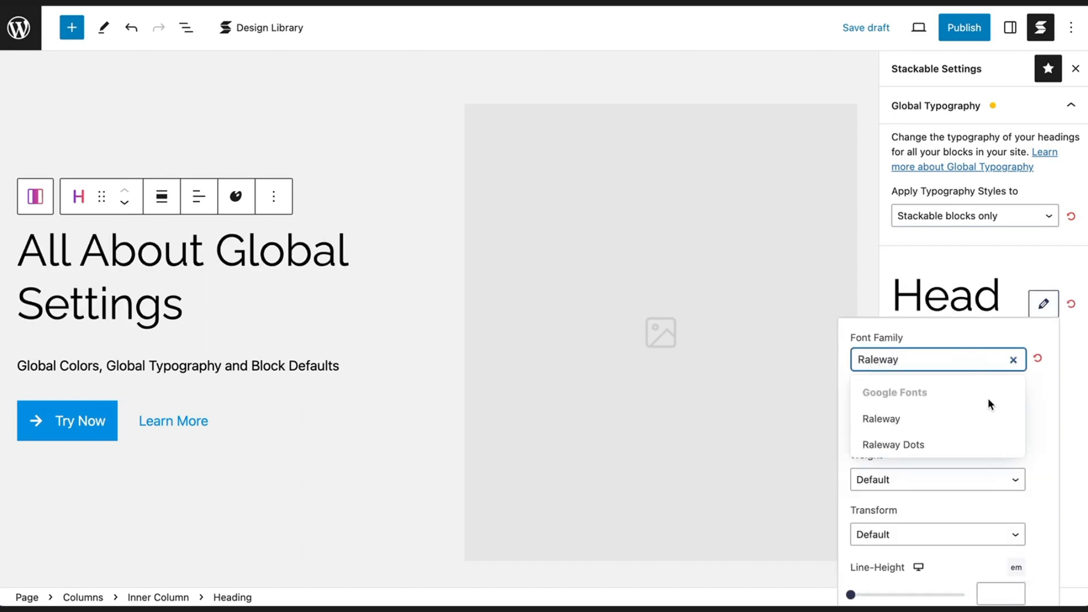
pyautogui.click(880, 418)
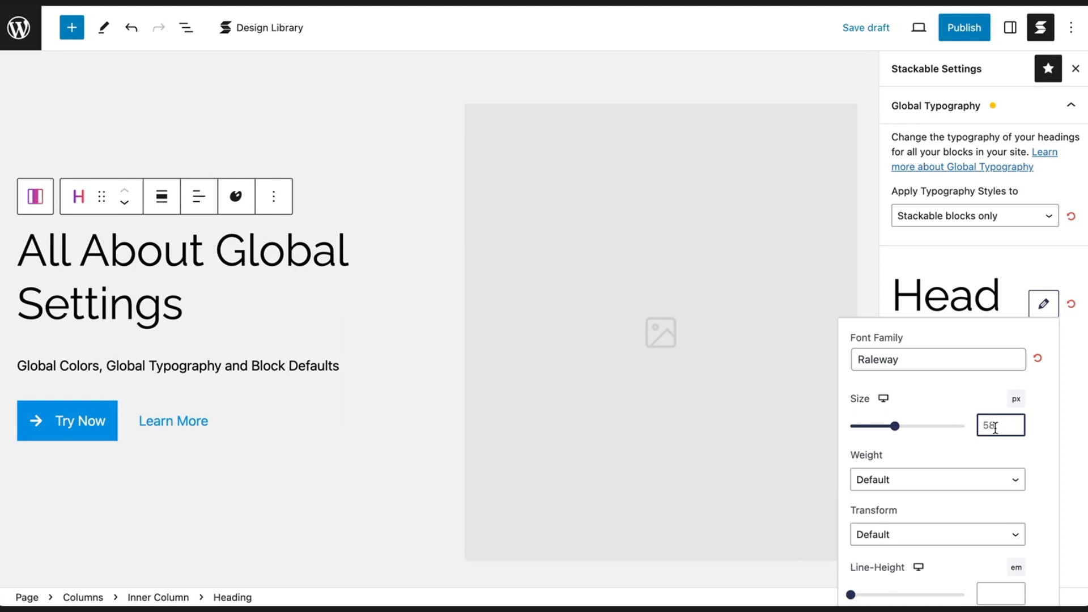
pyautogui.click(936, 479)
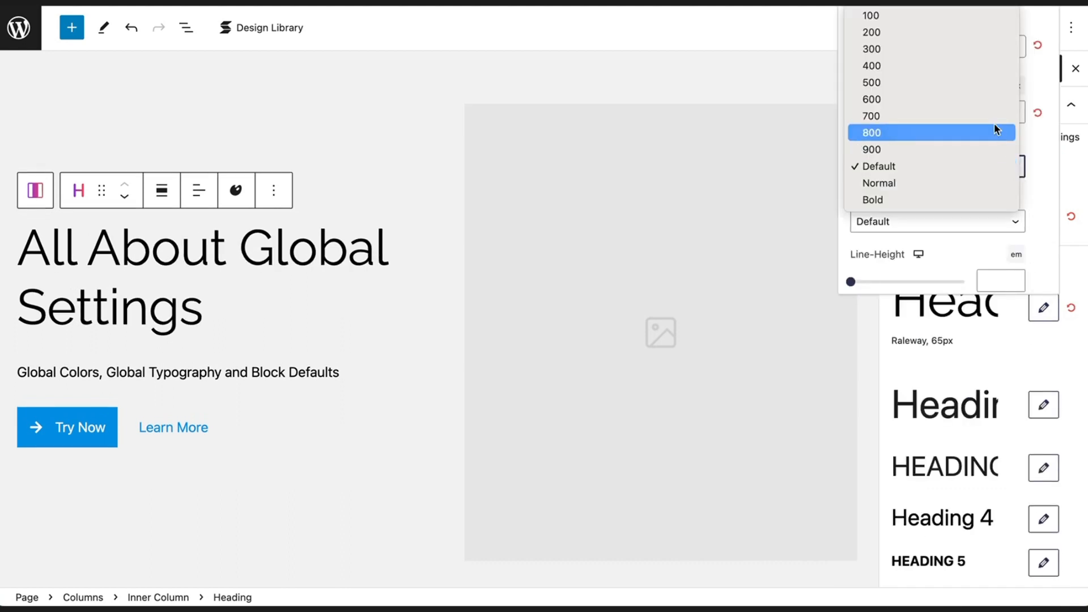
pyautogui.click(872, 82)
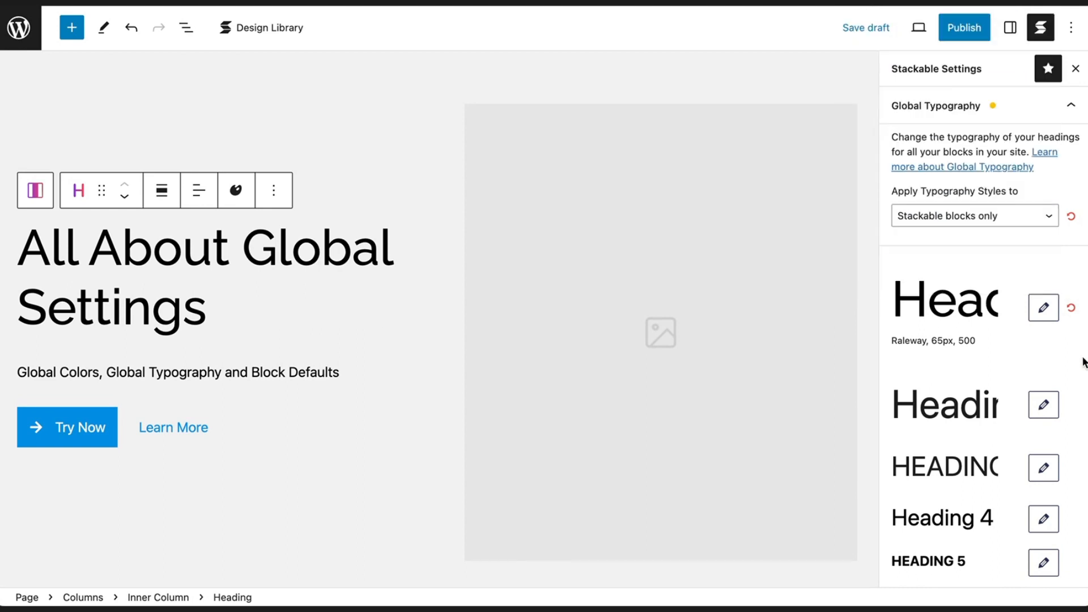
# Step: Set the global Body Text font to Open Sans
pyautogui.scroll(-3)
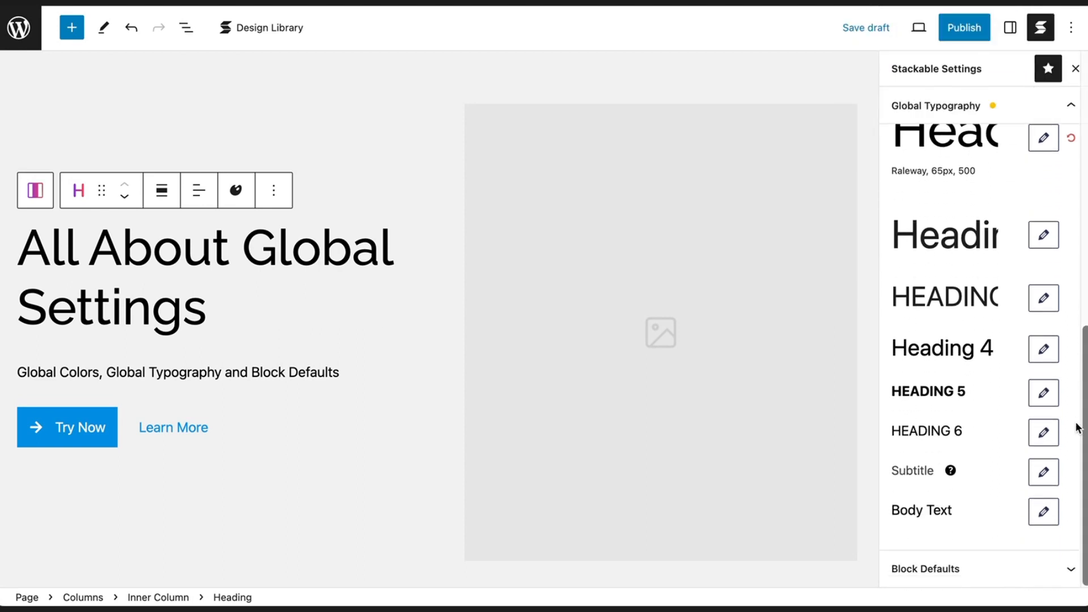
pyautogui.click(1043, 137)
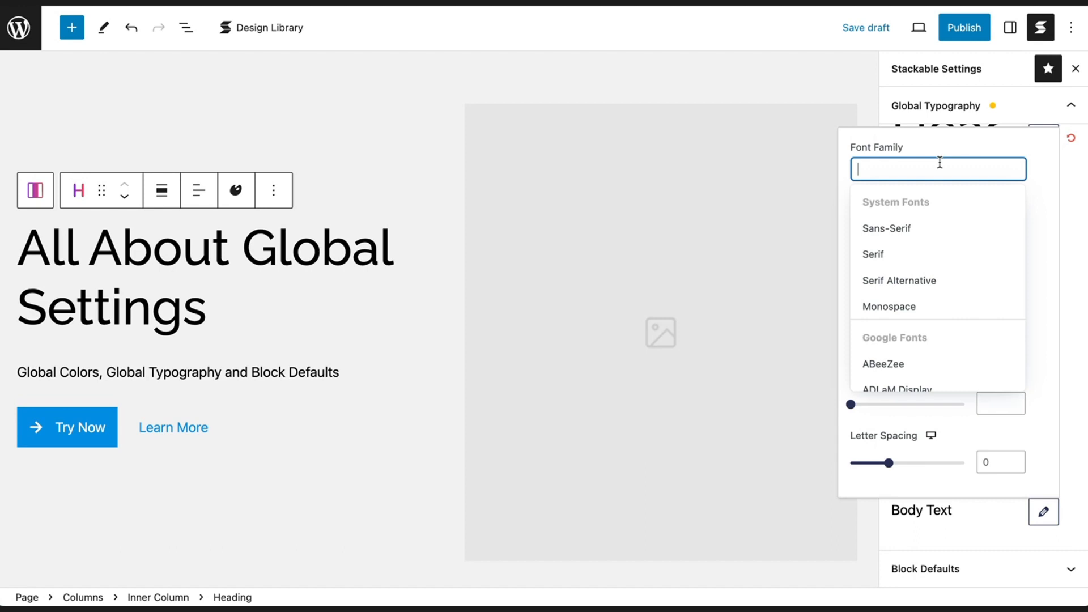
pyautogui.write('Open')
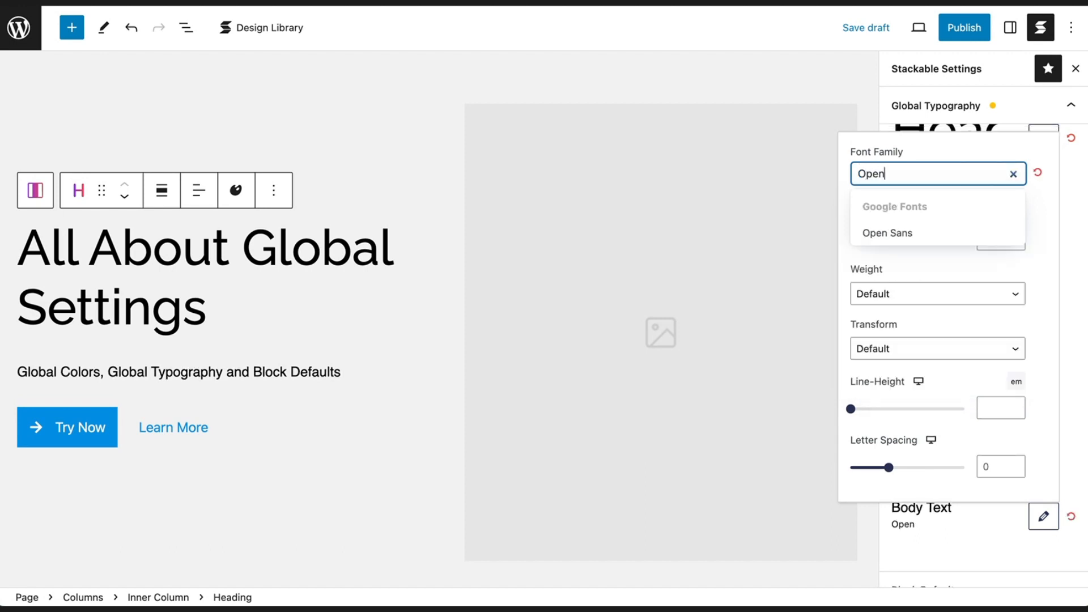
pyautogui.click(886, 232)
pyautogui.write('Ral')
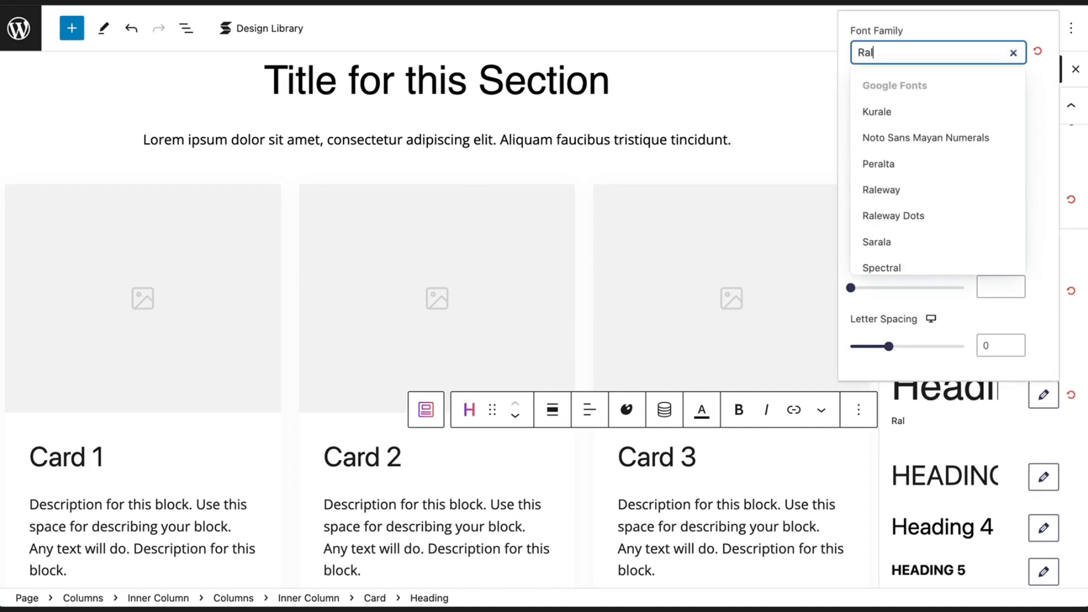
# Step: Apply Raleway to Heading 2 and Heading 3 global styles
pyautogui.click(882, 189)
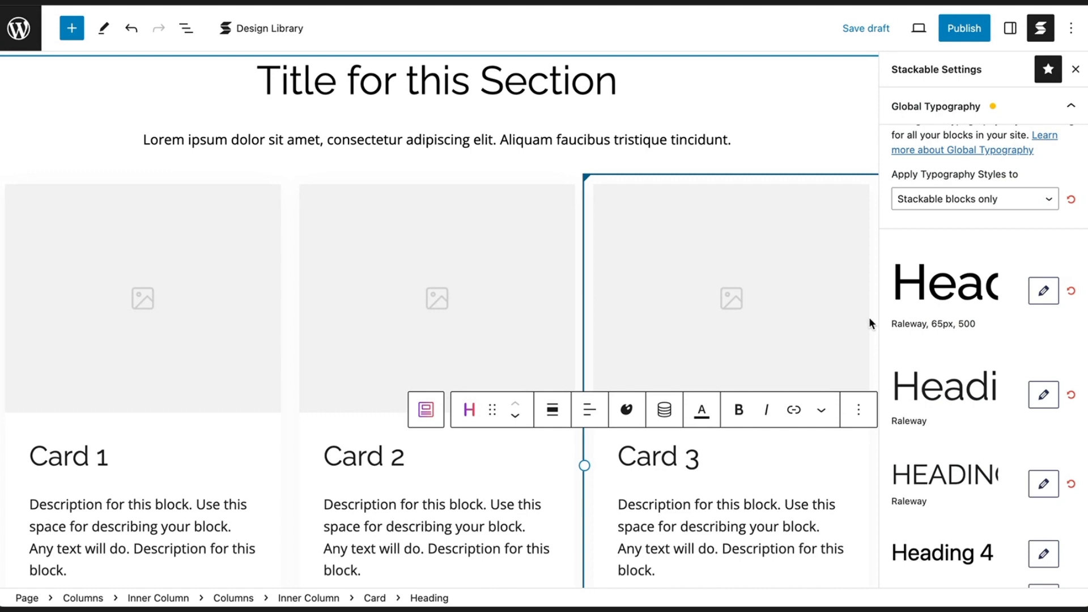
pyautogui.scroll(-3)
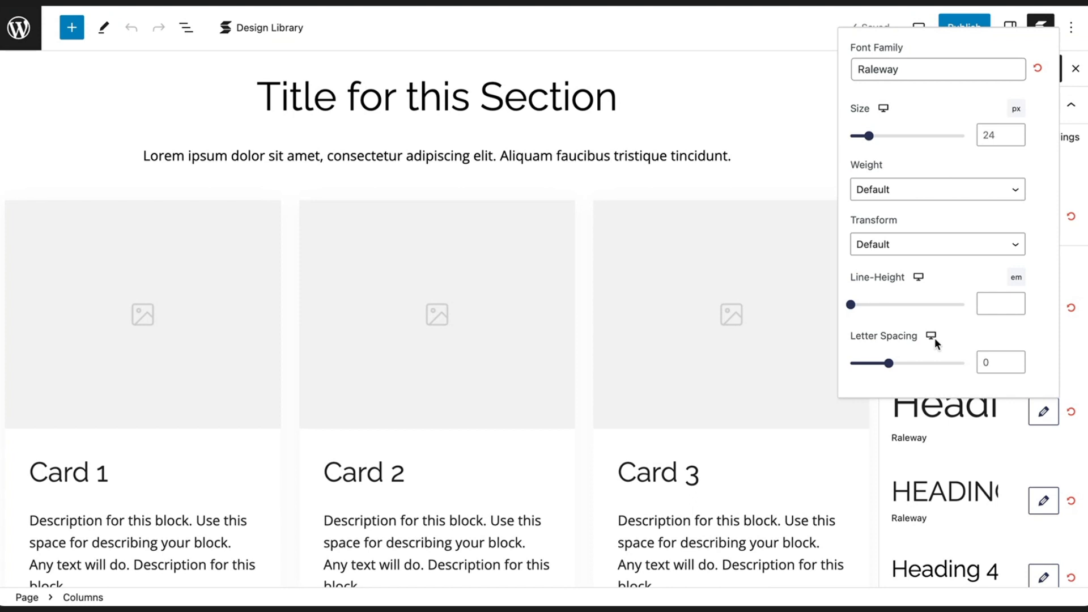
# Step: Switch the heading typography controls to the mobile screen size and review Block Defaults
pyautogui.click(931, 335)
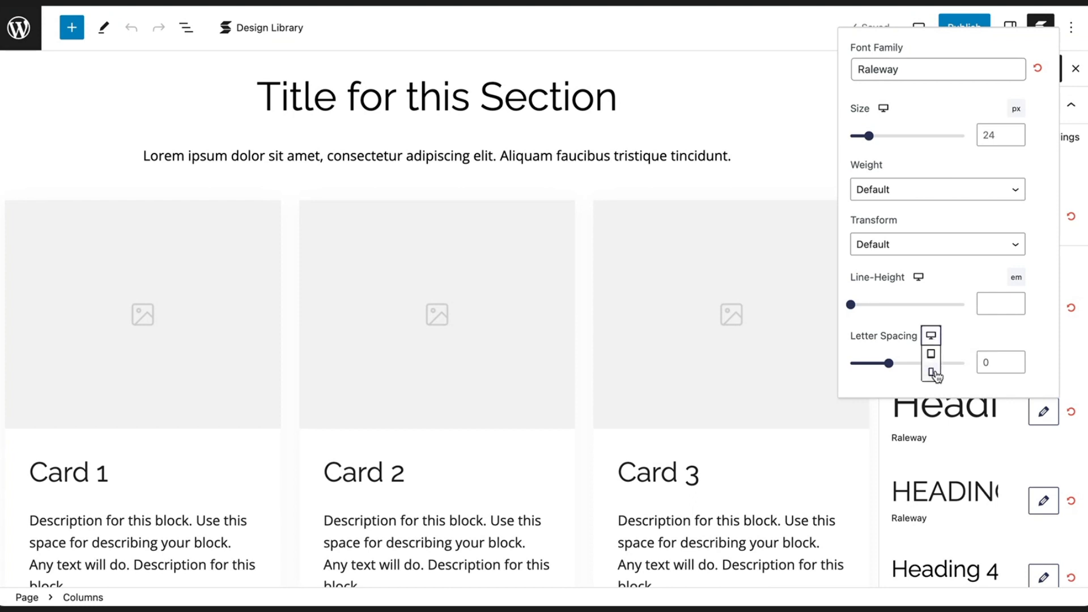
pyautogui.moveTo(931, 373)
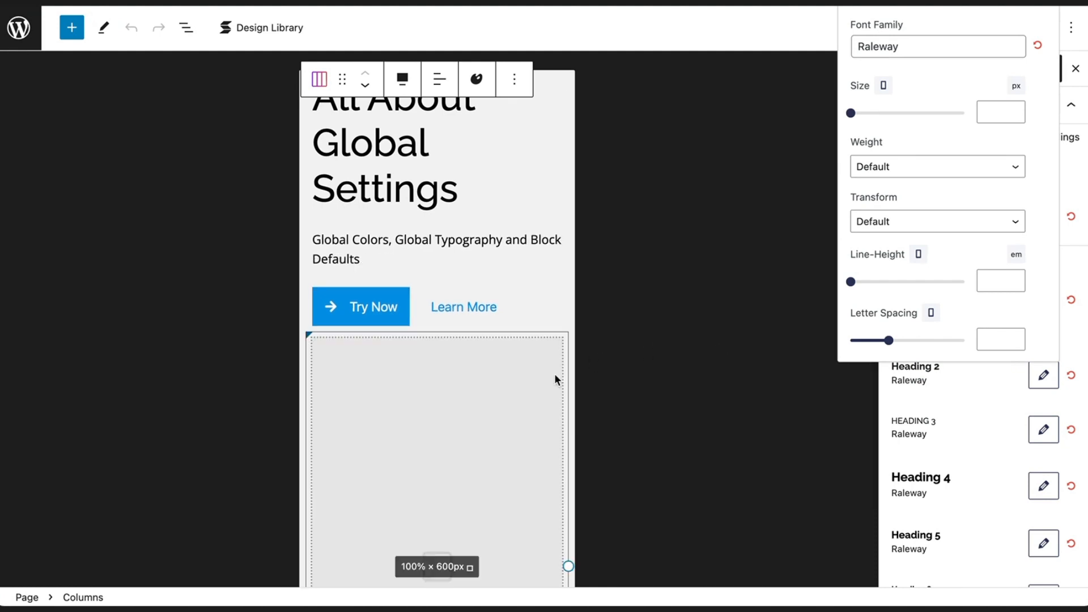
pyautogui.scroll(-3)
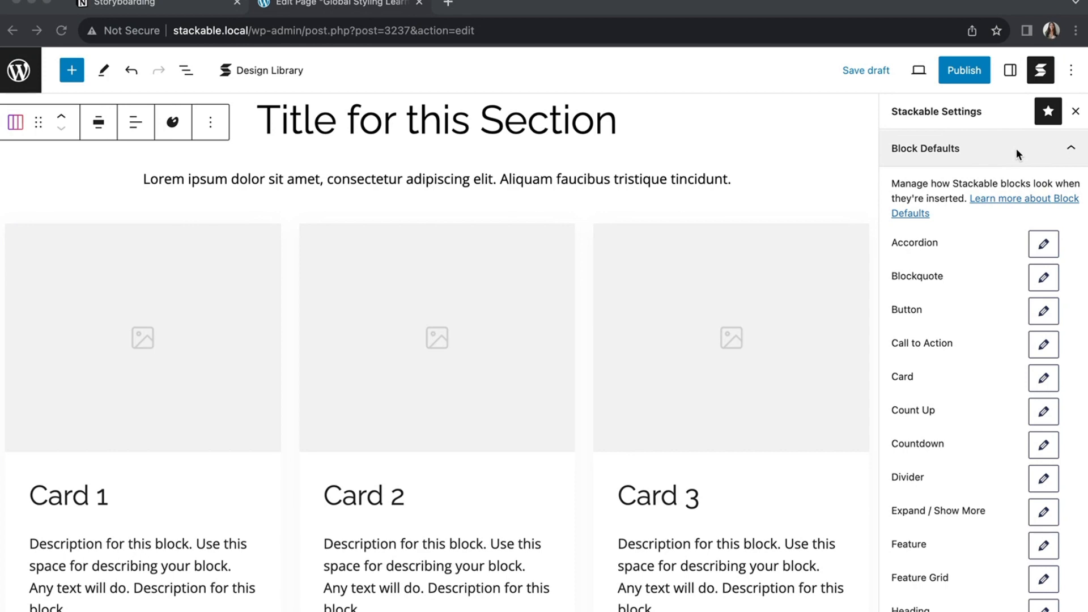
pyautogui.moveTo(1018, 236)
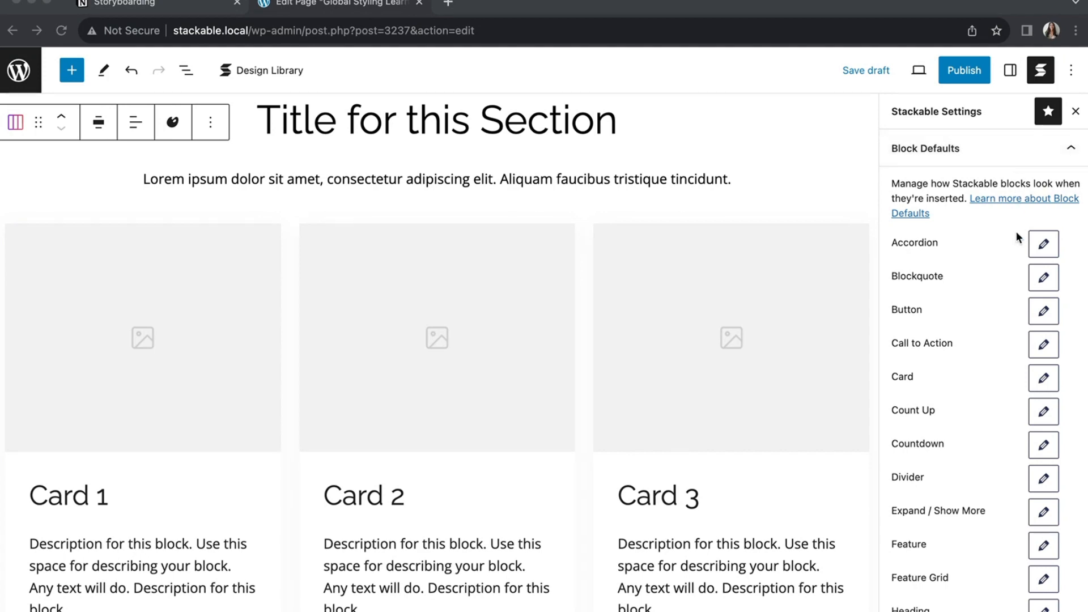
# Step: Edit the default Call to Action block from Block Defaults, showing its layout variations
pyautogui.click(1043, 345)
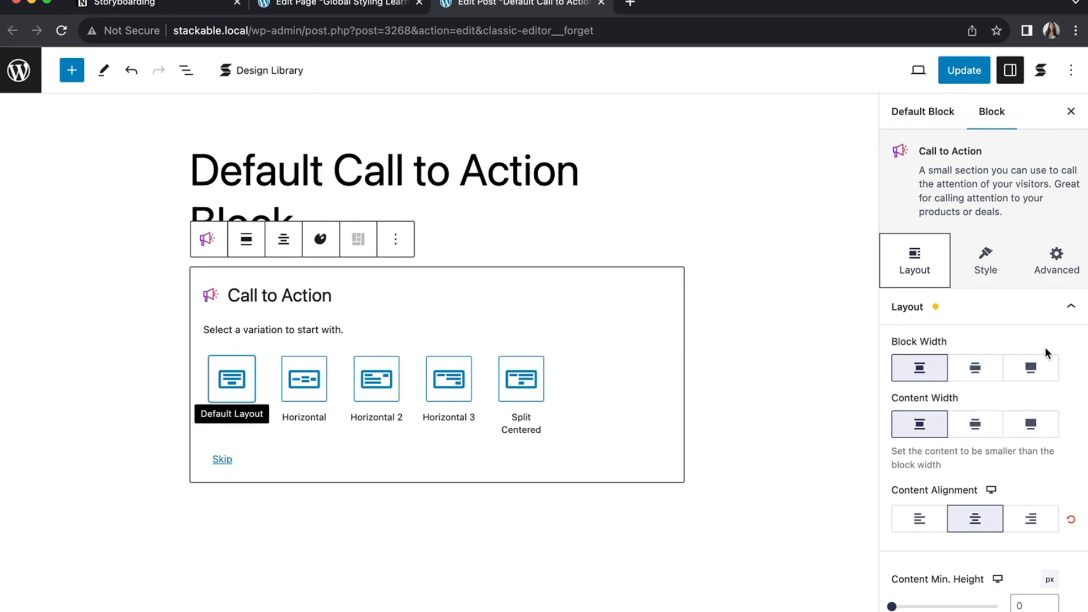
# Step: Use Default Layout and set Inner Block Direction to Horizontal with an Inner Block Justify option
pyautogui.click(231, 378)
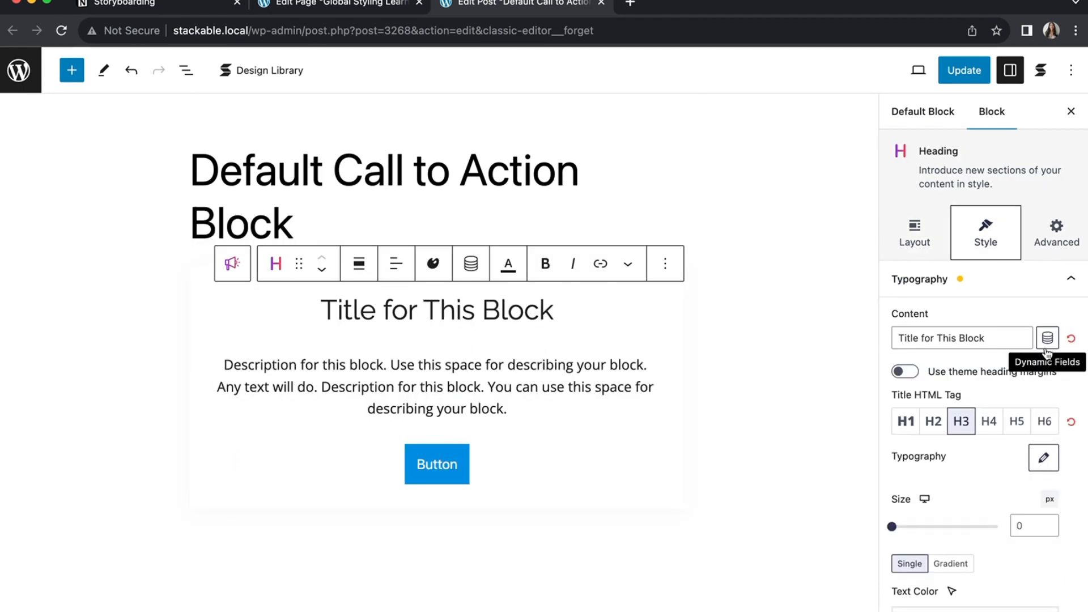
pyautogui.click(435, 464)
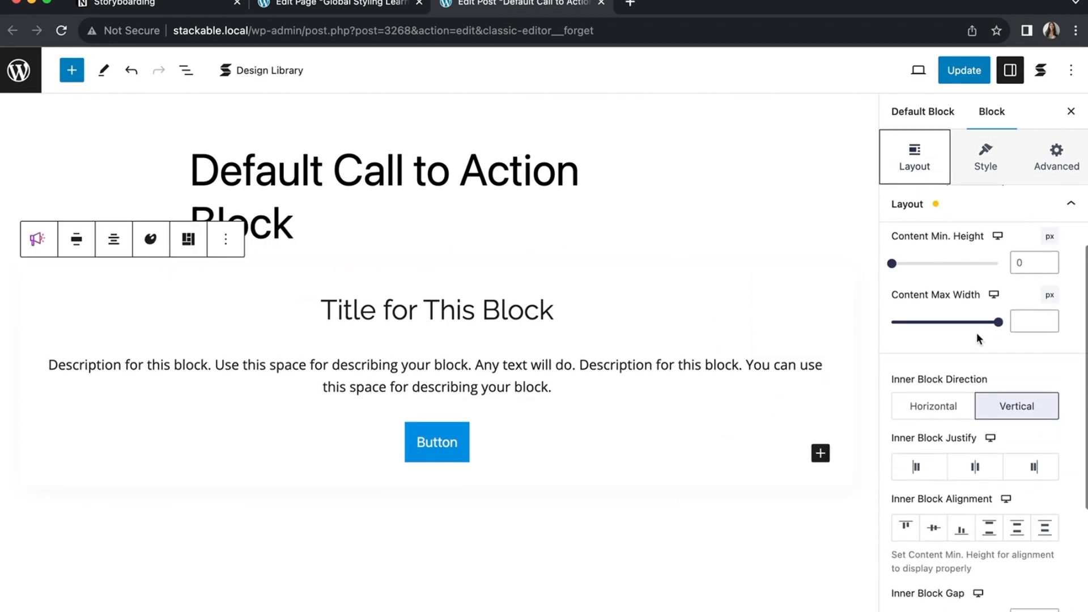
pyautogui.click(932, 393)
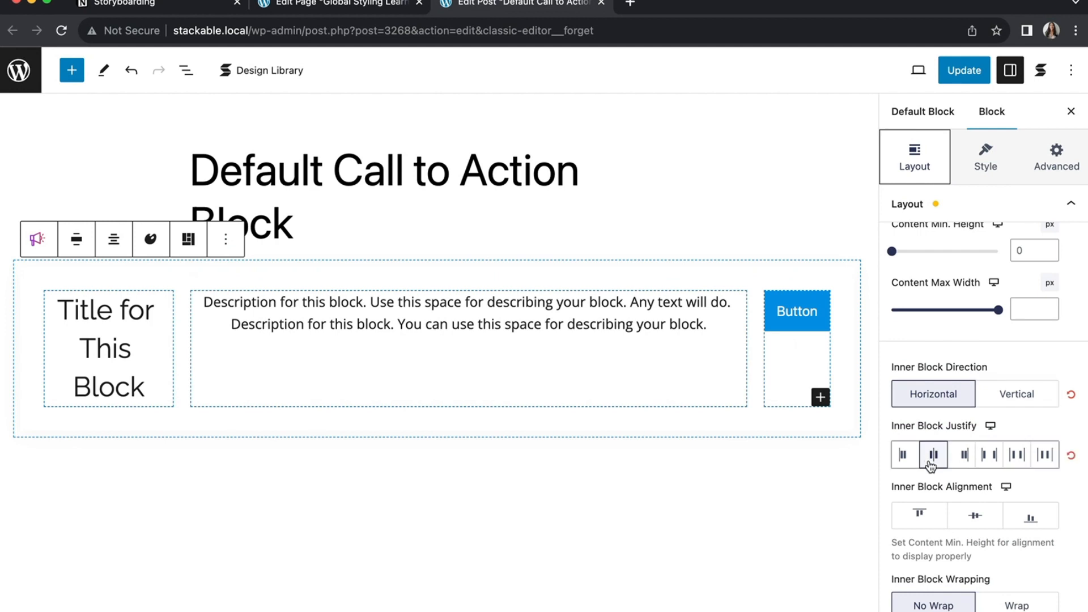
pyautogui.click(975, 518)
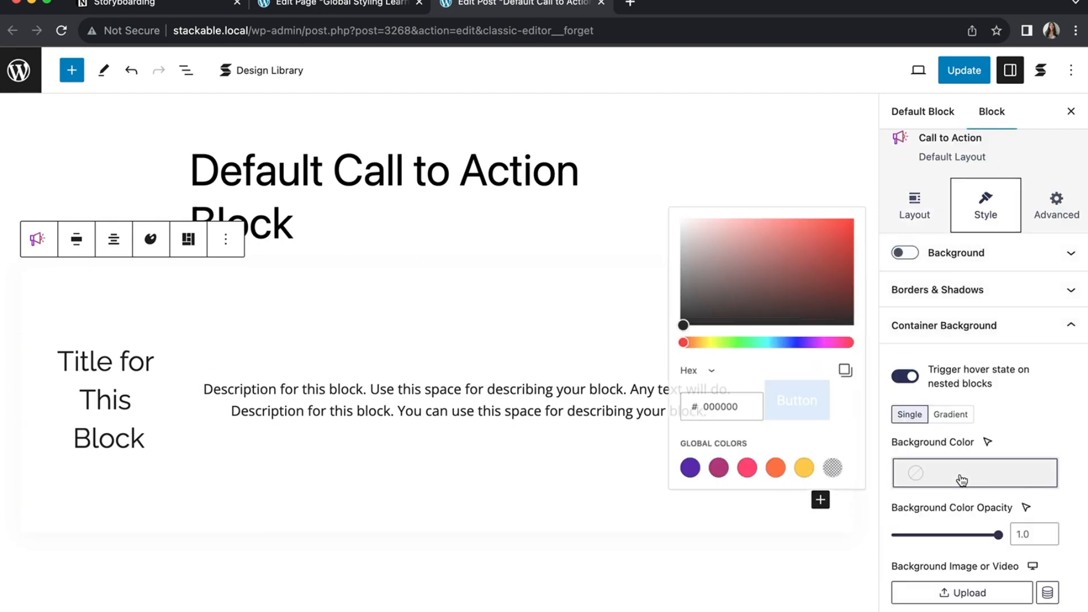
# Step: Set the container background to the yellow global color and the title font to Merriweather
pyautogui.click(803, 467)
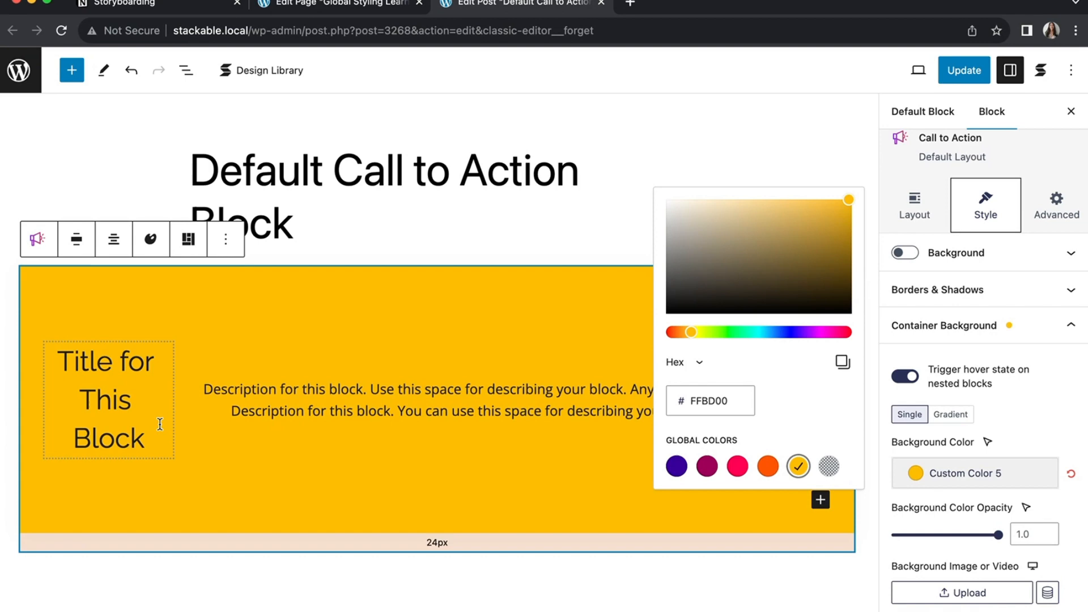
pyautogui.click(104, 399)
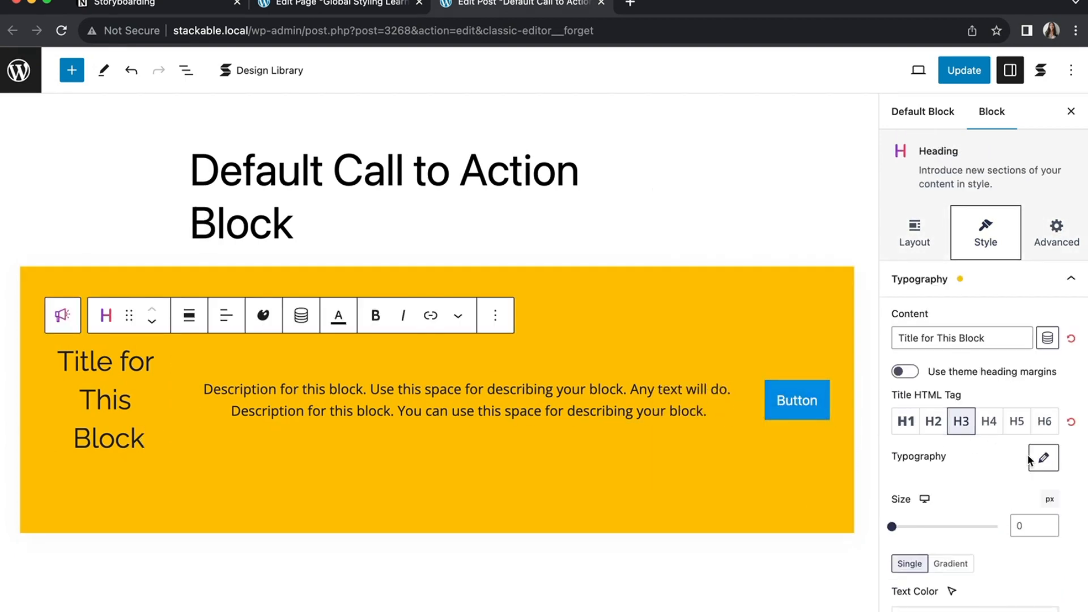
pyautogui.click(1043, 456)
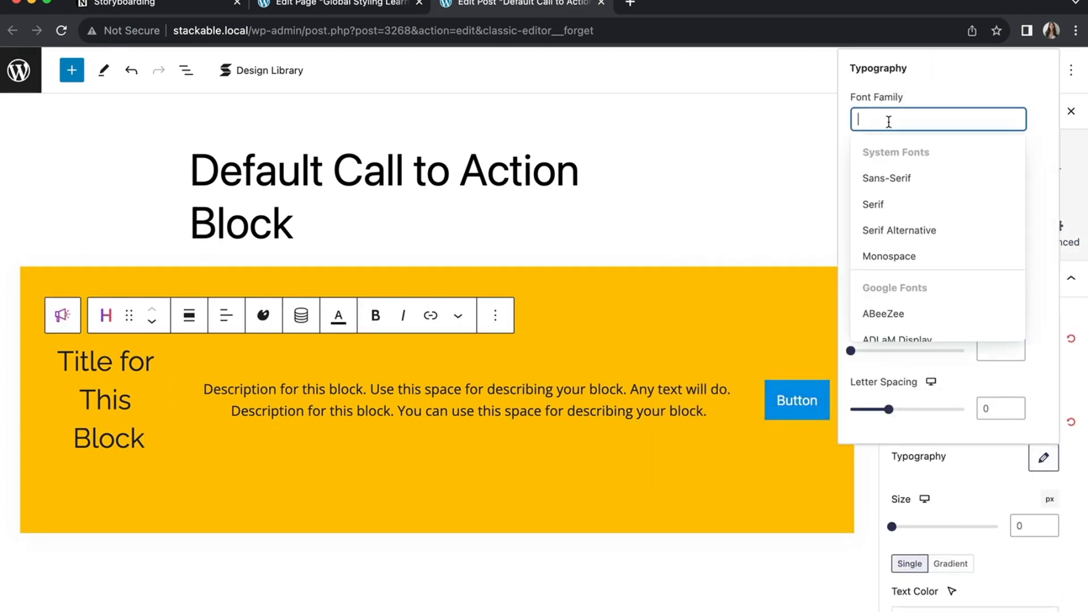
pyautogui.write('Merri')
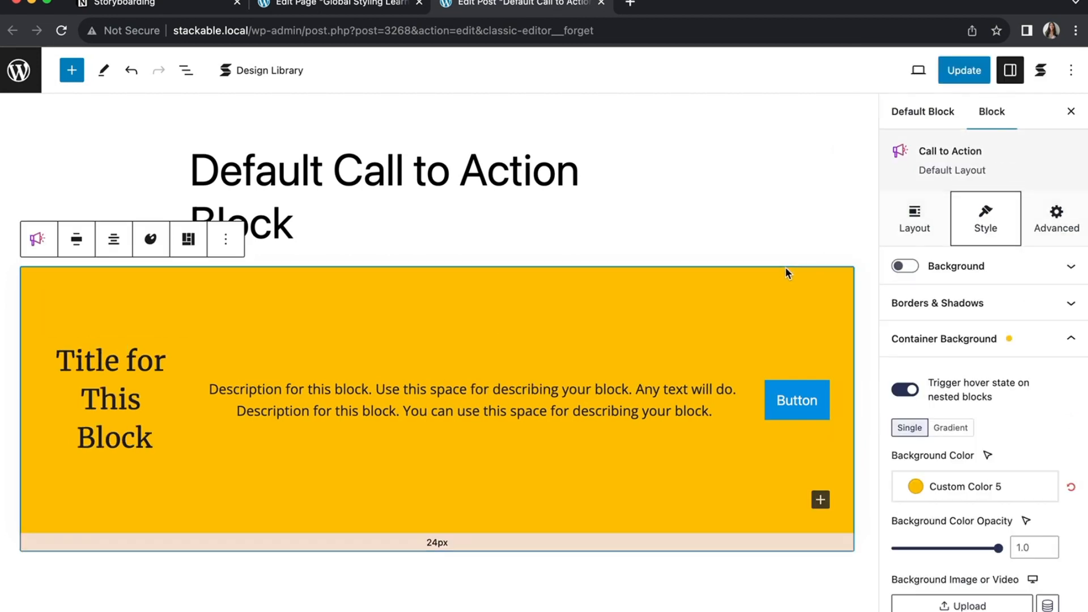
pyautogui.click(937, 303)
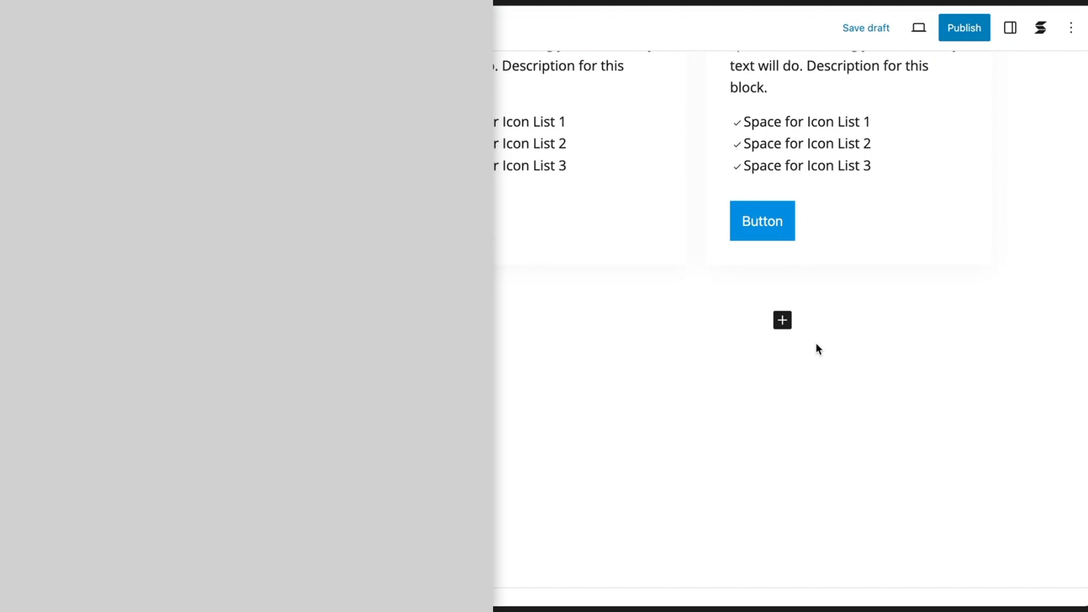
# Step: Insert a Call to Action block below the icon-list cards via the block appender
pyautogui.click(782, 319)
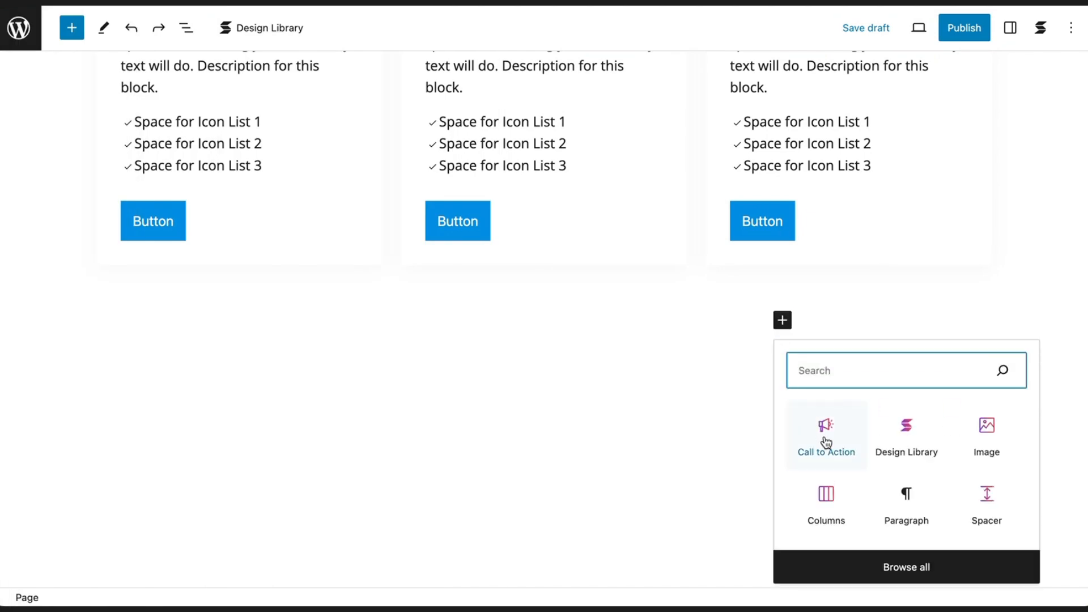
pyautogui.click(826, 434)
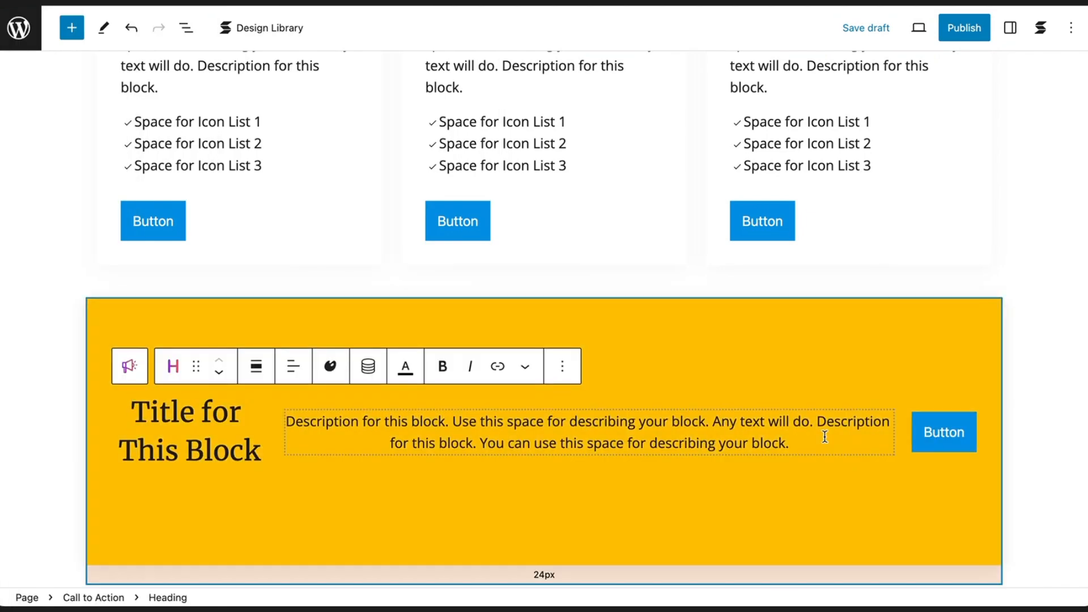